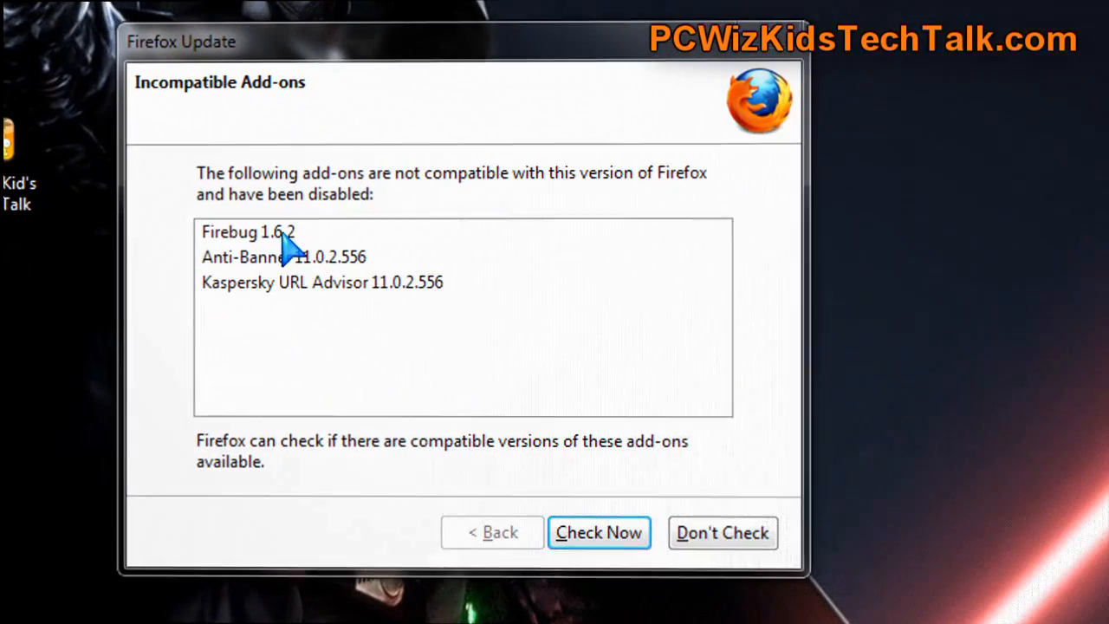
Review the disabled Firebug and Kaspersky URL Advisor add-ons and check for compatible versions.
{"action": "left_click", "coordinate": [247, 232]}
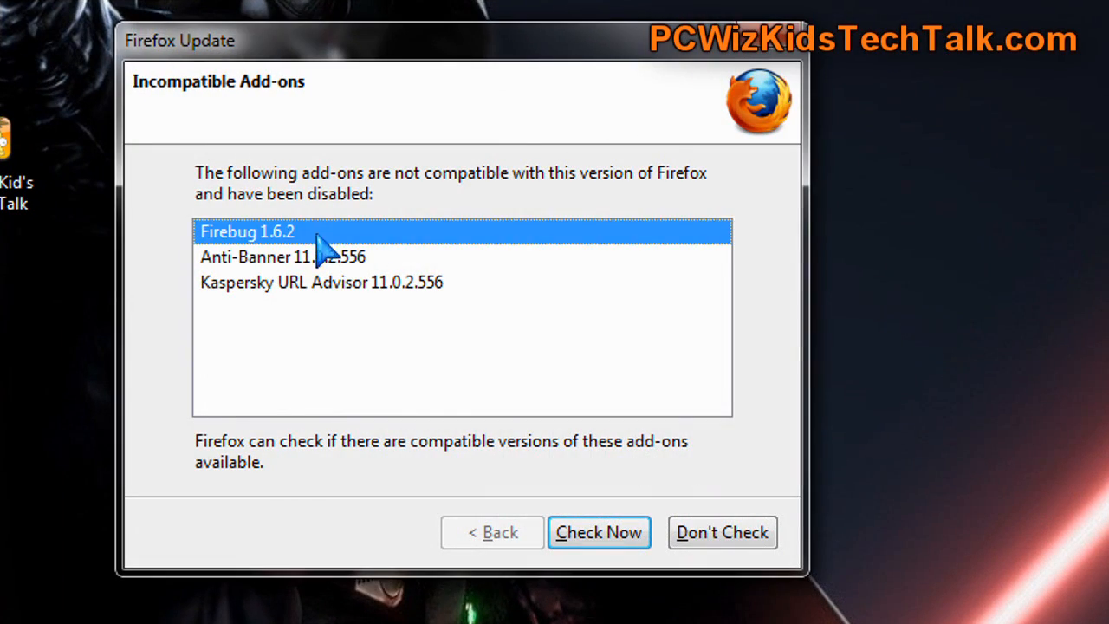
{"action": "left_click", "coordinate": [322, 281]}
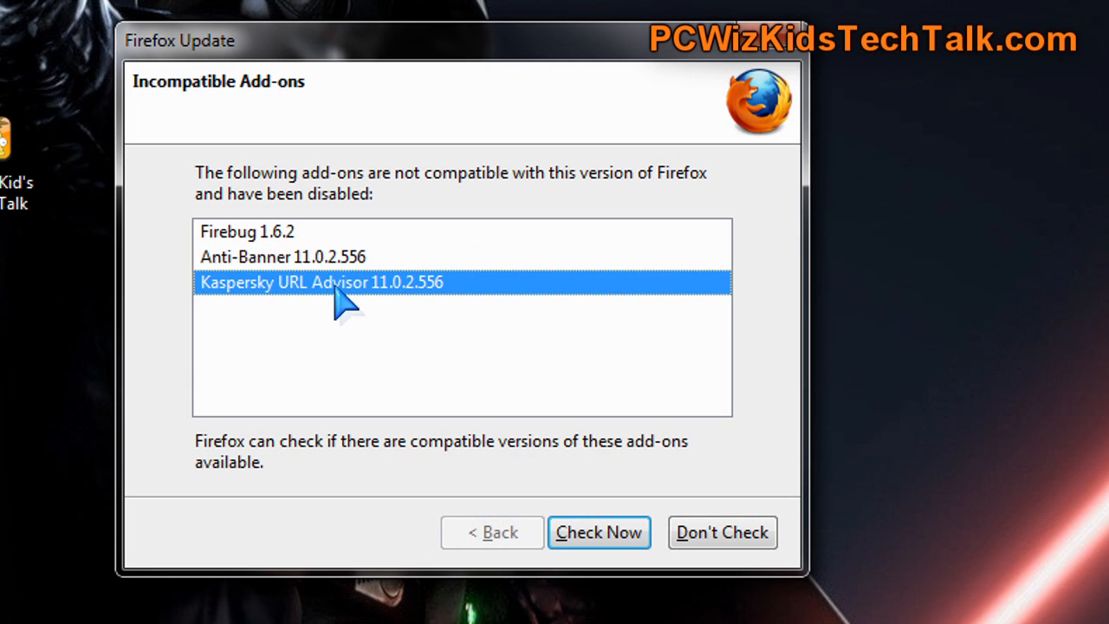
{"action": "left_click", "coordinate": [598, 531]}
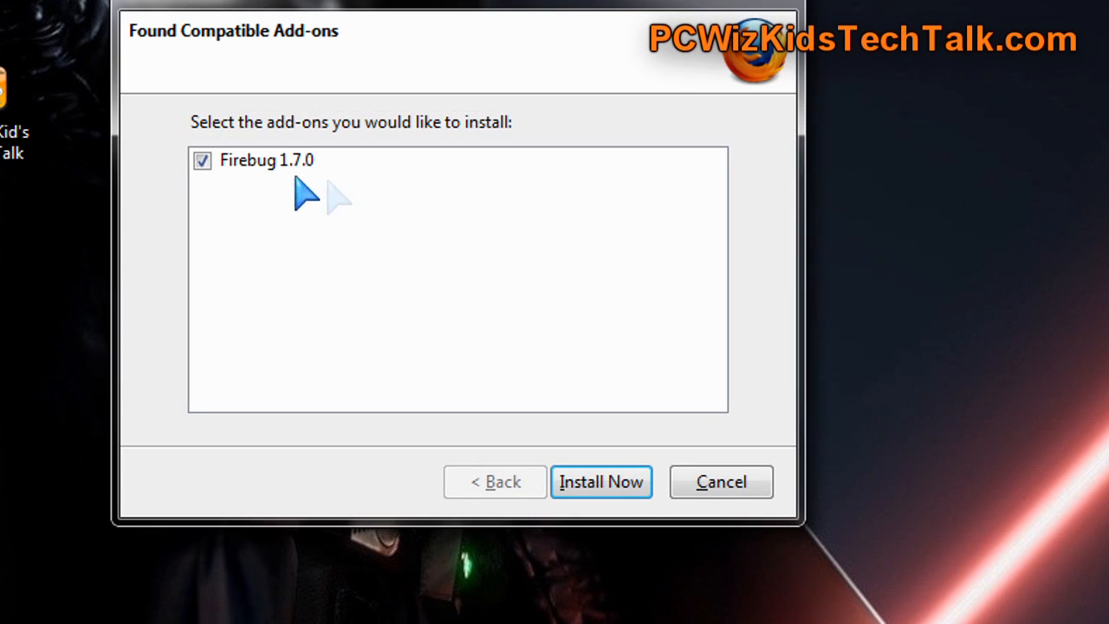
Keep Firebug 1.7.0 selected, install the compatible update and finish the wizard.
{"action": "left_click", "coordinate": [201, 159]}
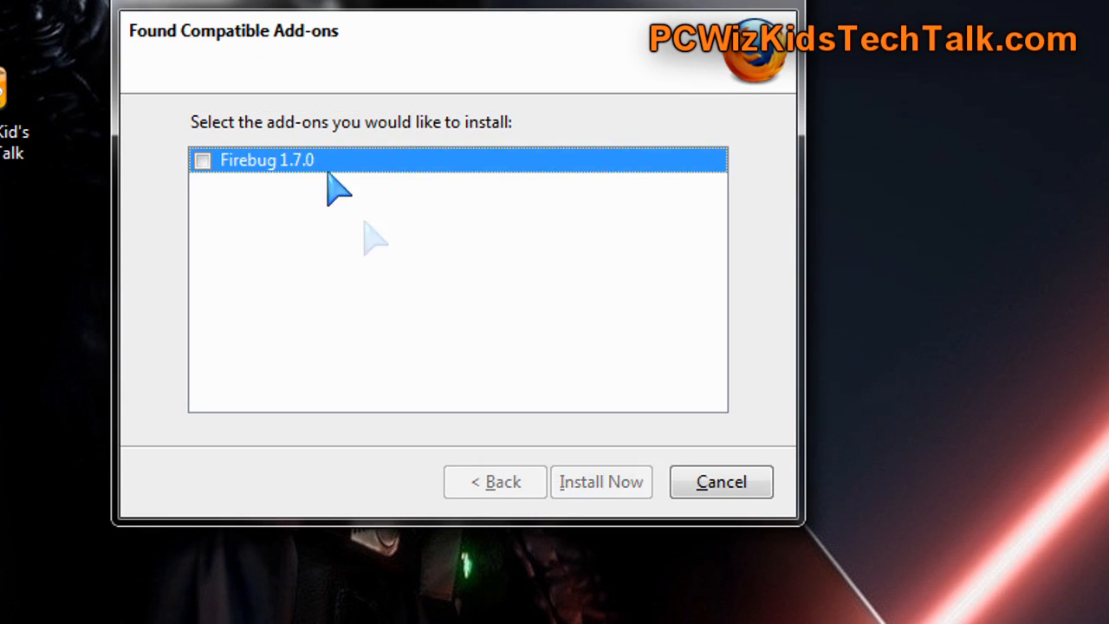
{"action": "left_click", "coordinate": [200, 160]}
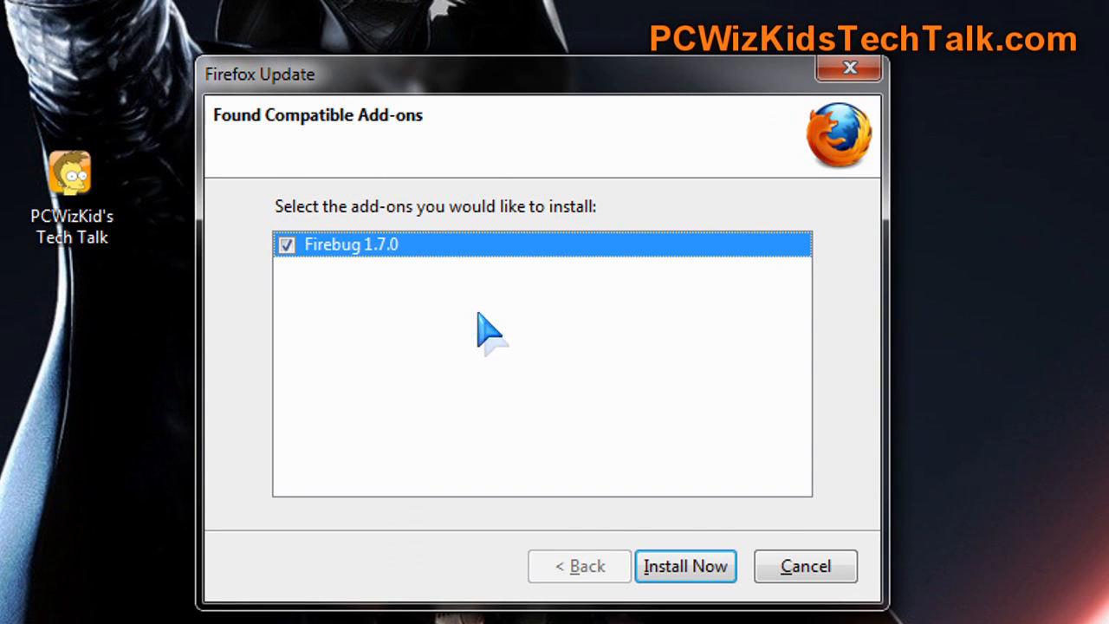
{"action": "left_click", "coordinate": [684, 564]}
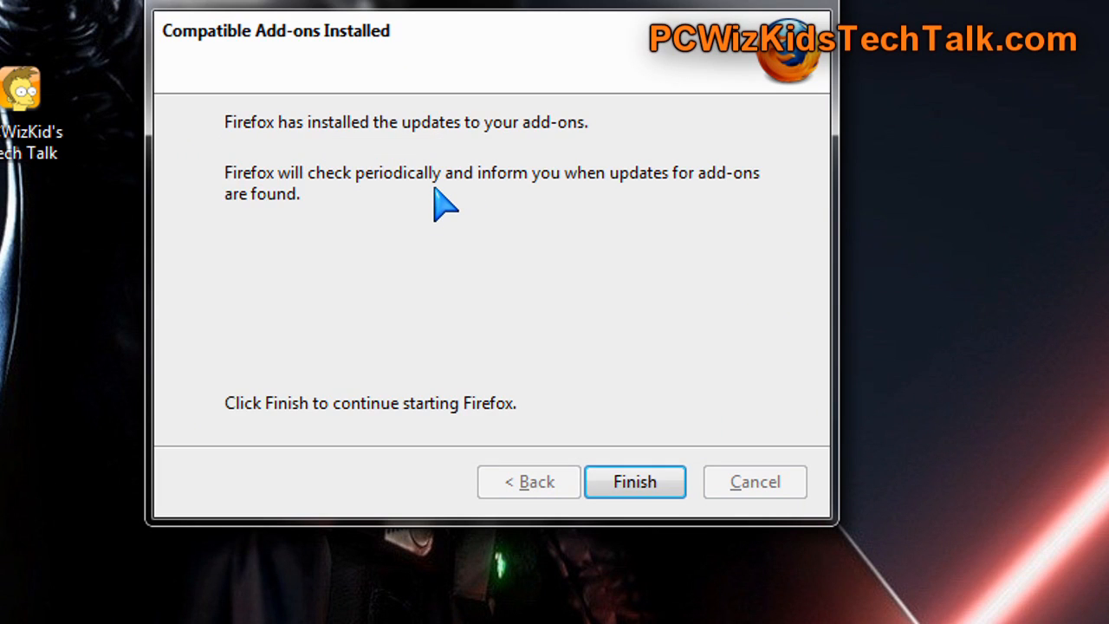
{"action": "left_click", "coordinate": [634, 482]}
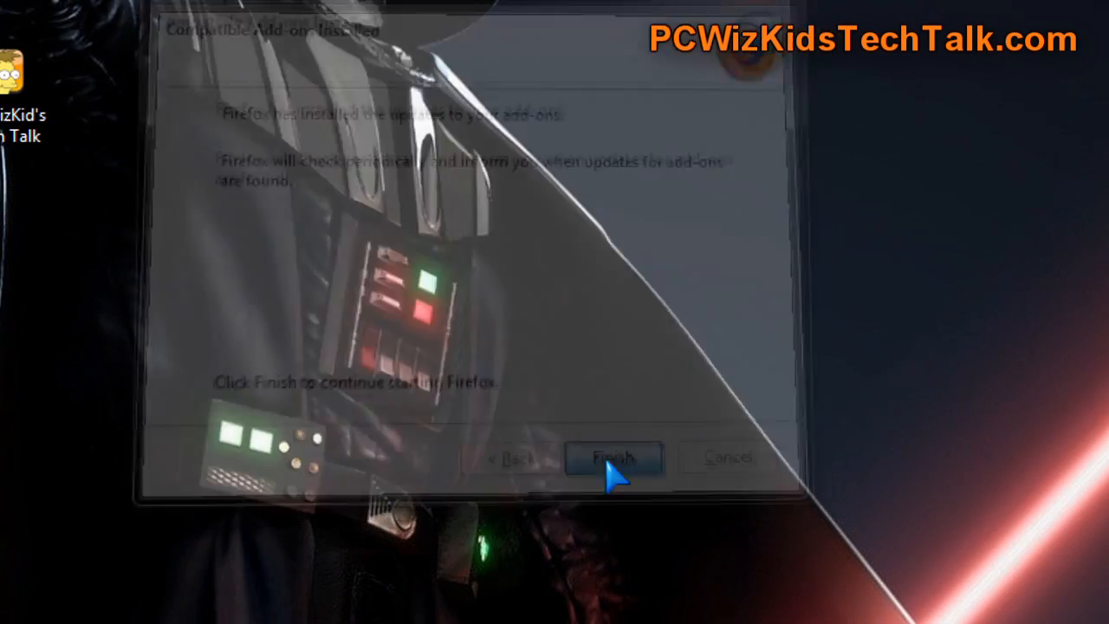
Start the Know Your Firefox tips tour, then close it back to the welcome page.
{"action": "left_click", "coordinate": [613, 458]}
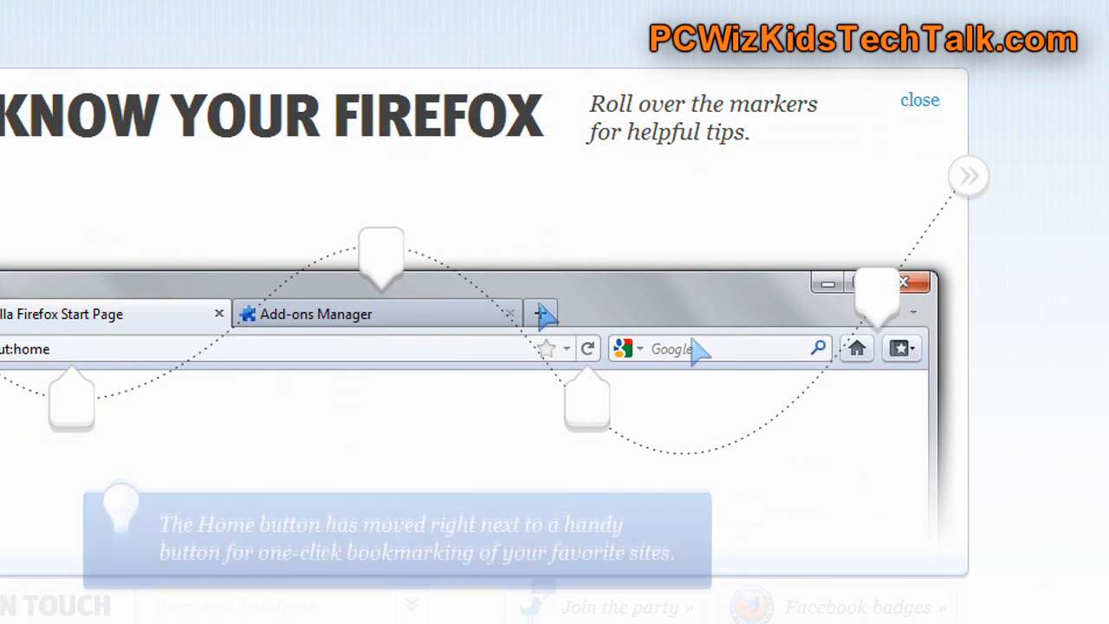
{"action": "left_click", "coordinate": [918, 98]}
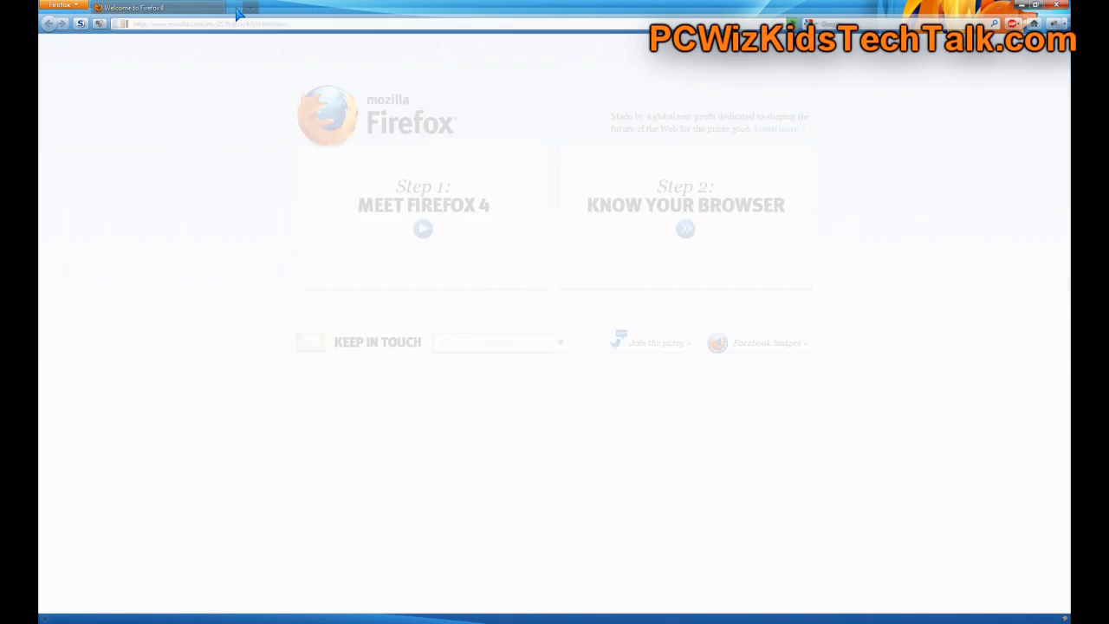
Go to PCWizKid's Tech Talk site and play, then close, one of the recent videos.
{"action": "type", "text": "pcwizkidstechtalk.com/"}
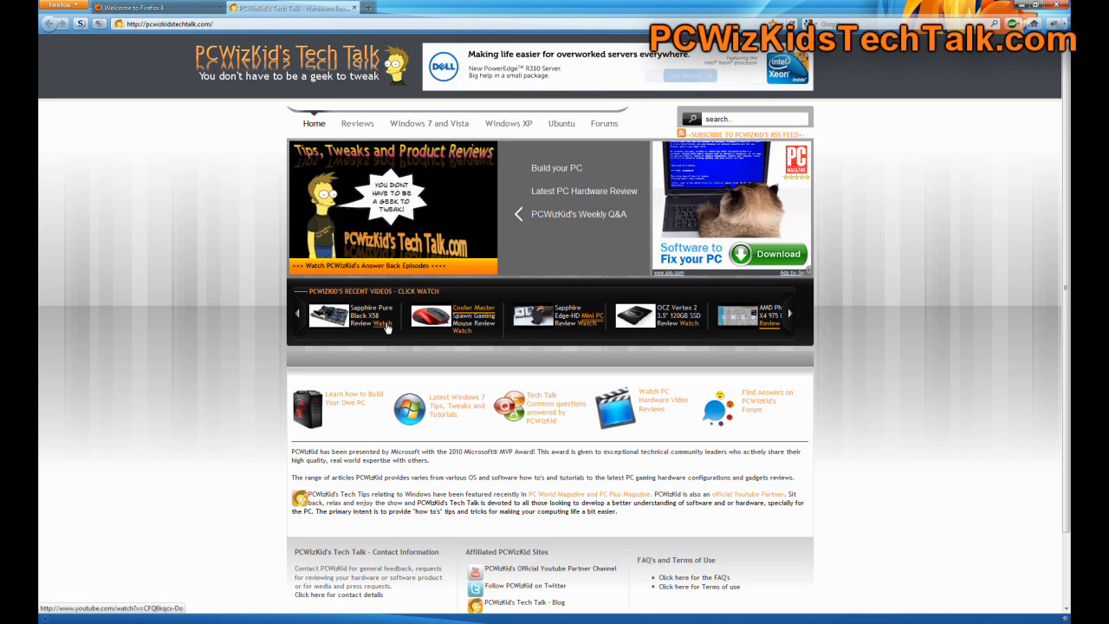
{"action": "left_click", "coordinate": [388, 328]}
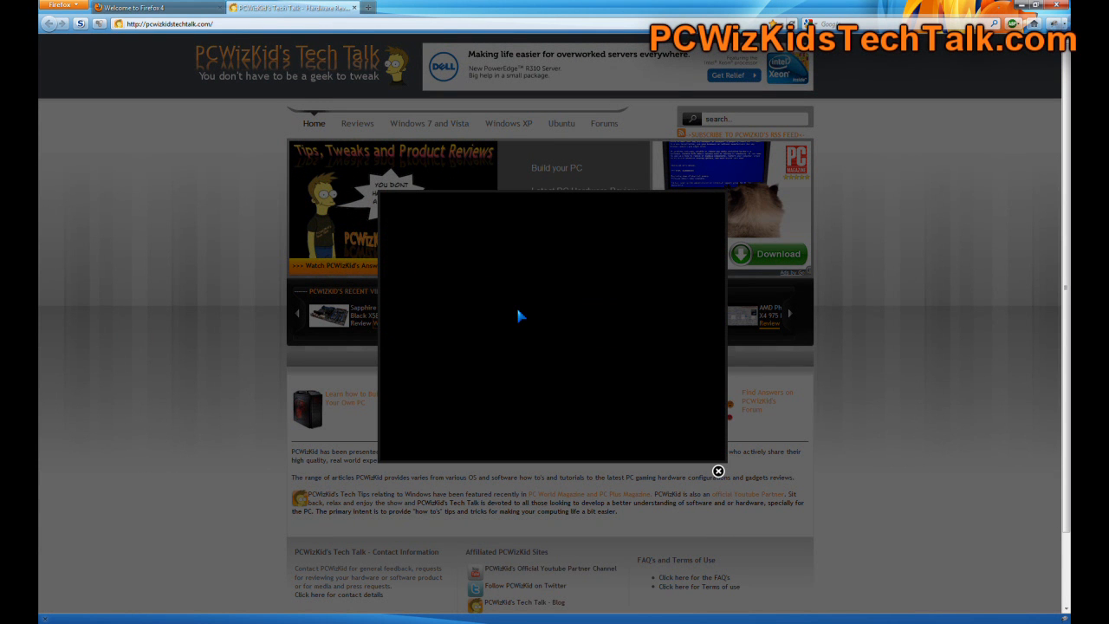
{"action": "left_click", "coordinate": [538, 329]}
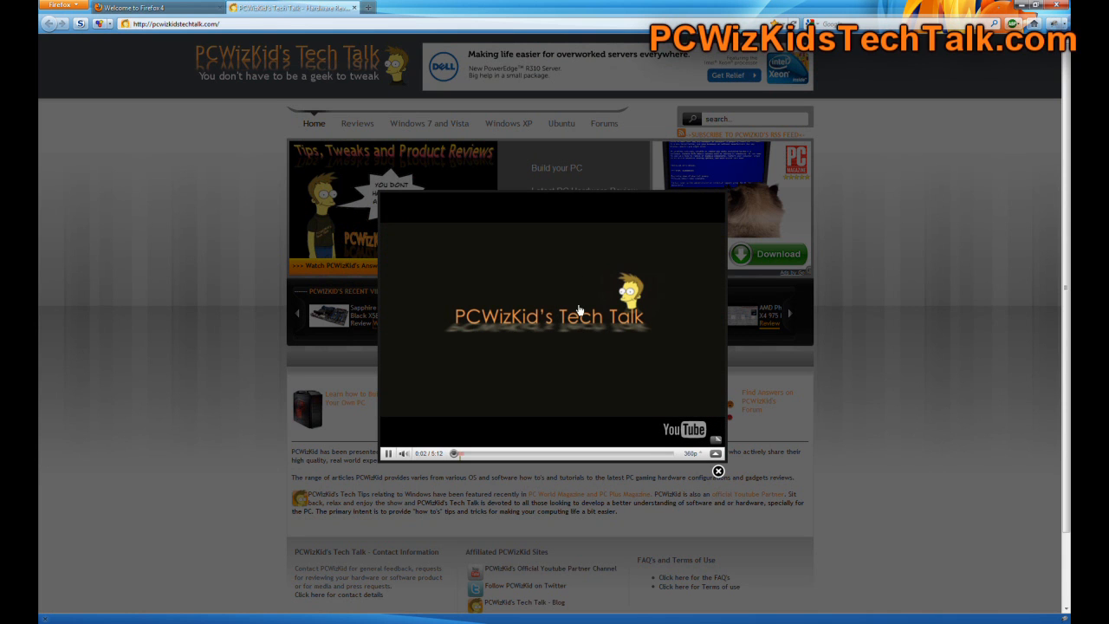
{"action": "left_click", "coordinate": [717, 471]}
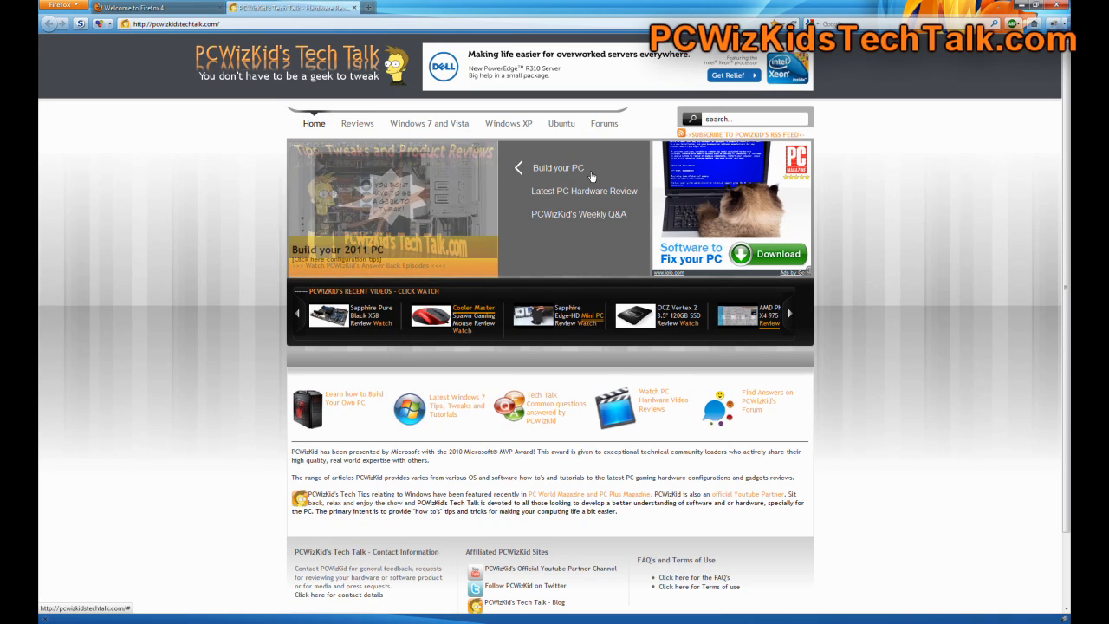
View the Build your PC slide and the forum index, then return to the site's home page.
{"action": "left_click", "coordinate": [603, 123]}
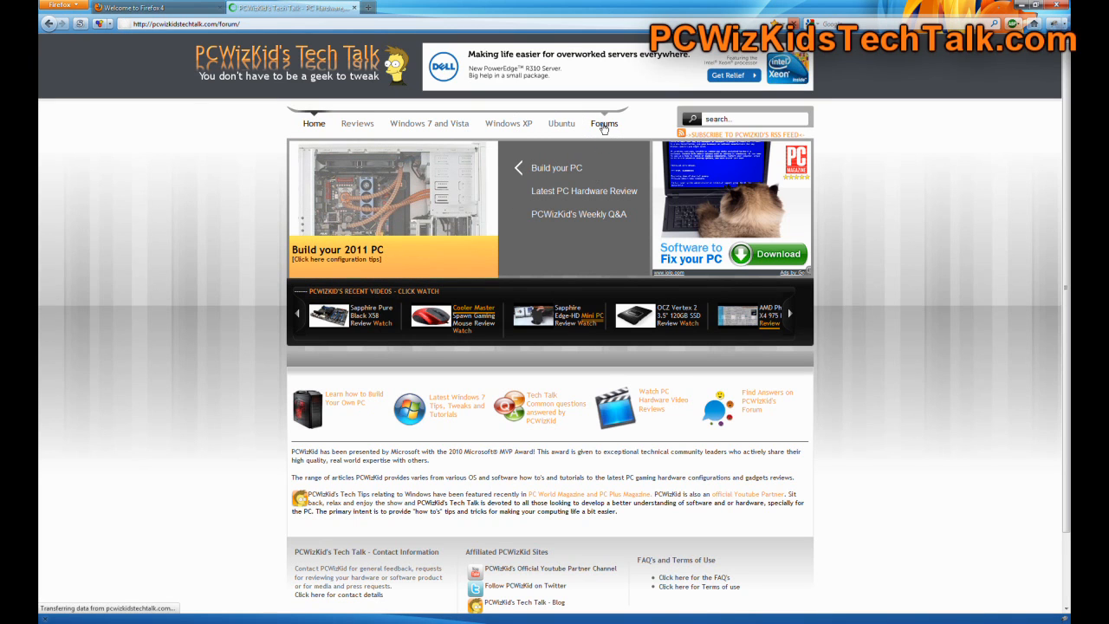
{"action": "left_click", "coordinate": [603, 123]}
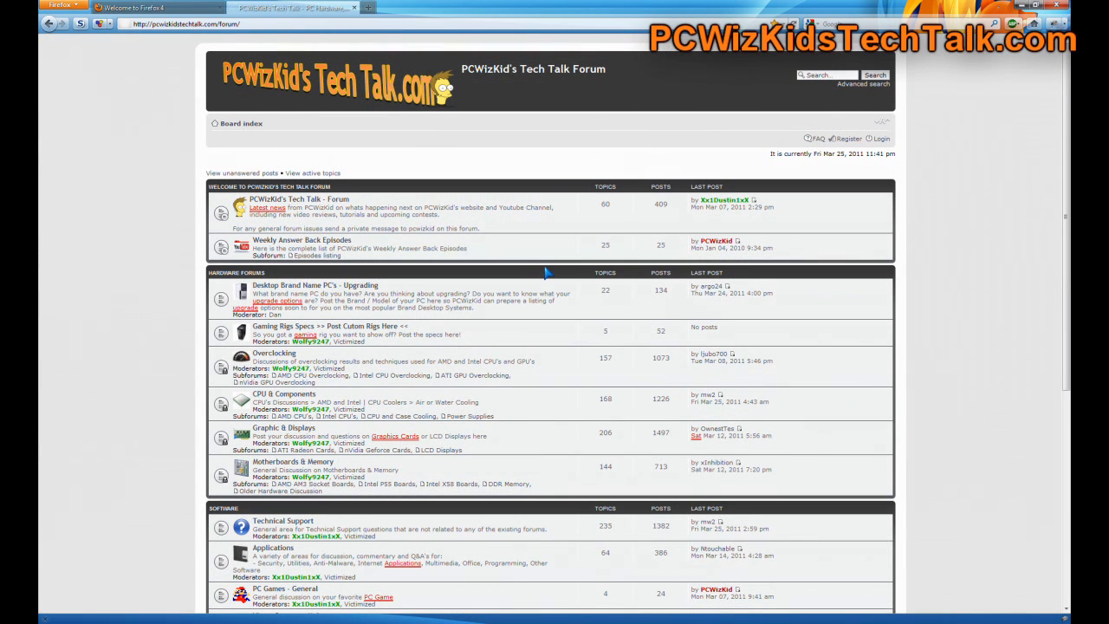
{"action": "left_click", "coordinate": [422, 87]}
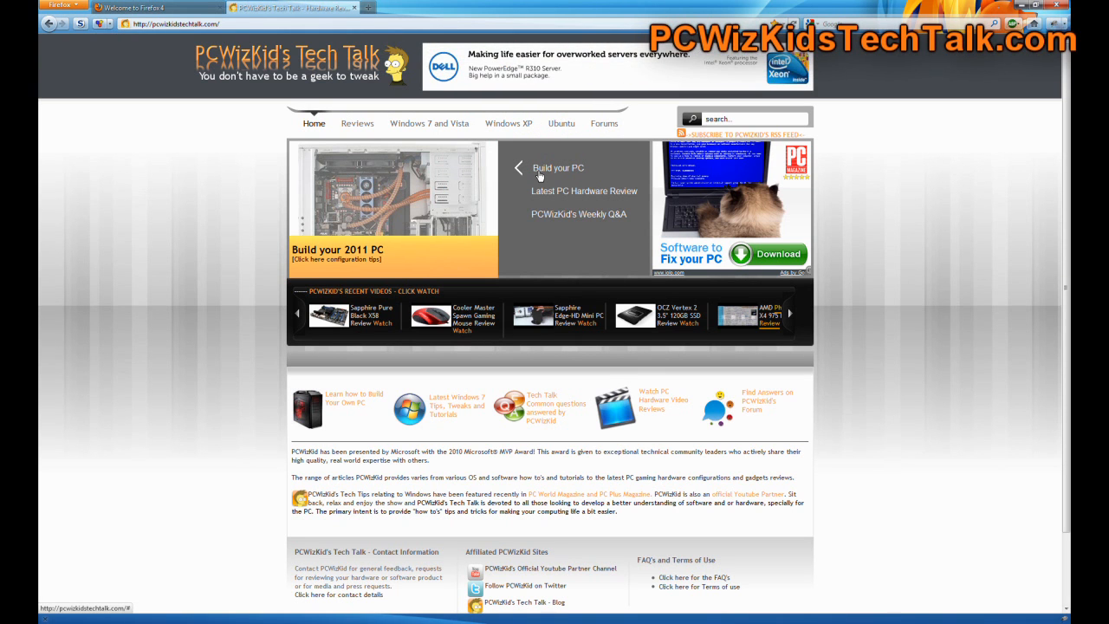
{"action": "left_click", "coordinate": [61, 7]}
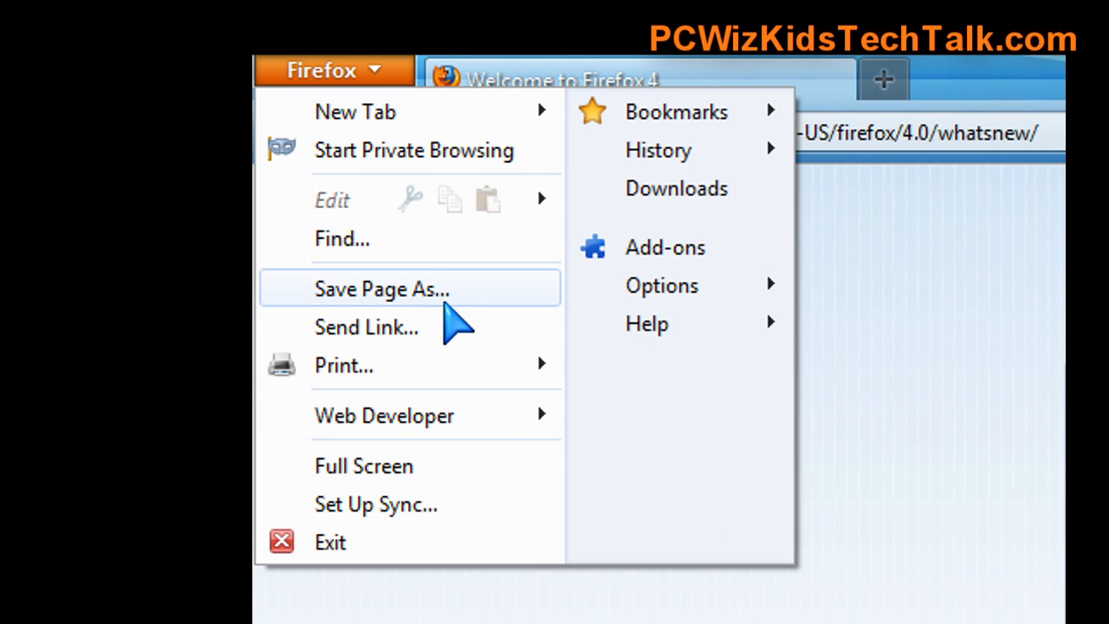
{"action": "mouse_move", "coordinate": [498, 537]}
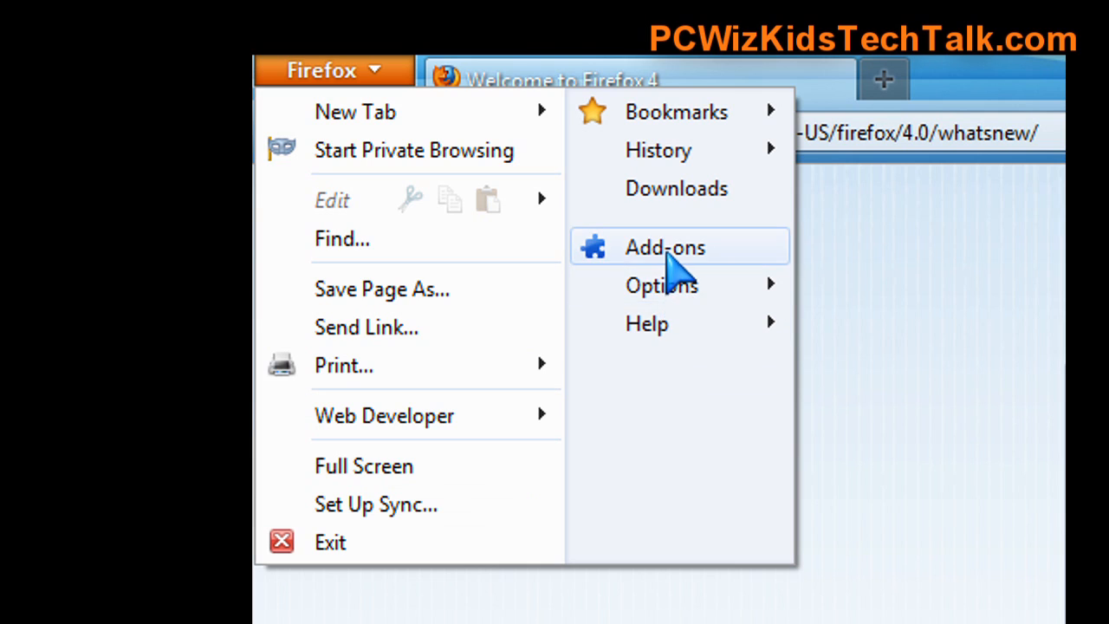
Open the Add-ons Manager from the Firefox menu.
{"action": "left_click", "coordinate": [665, 246]}
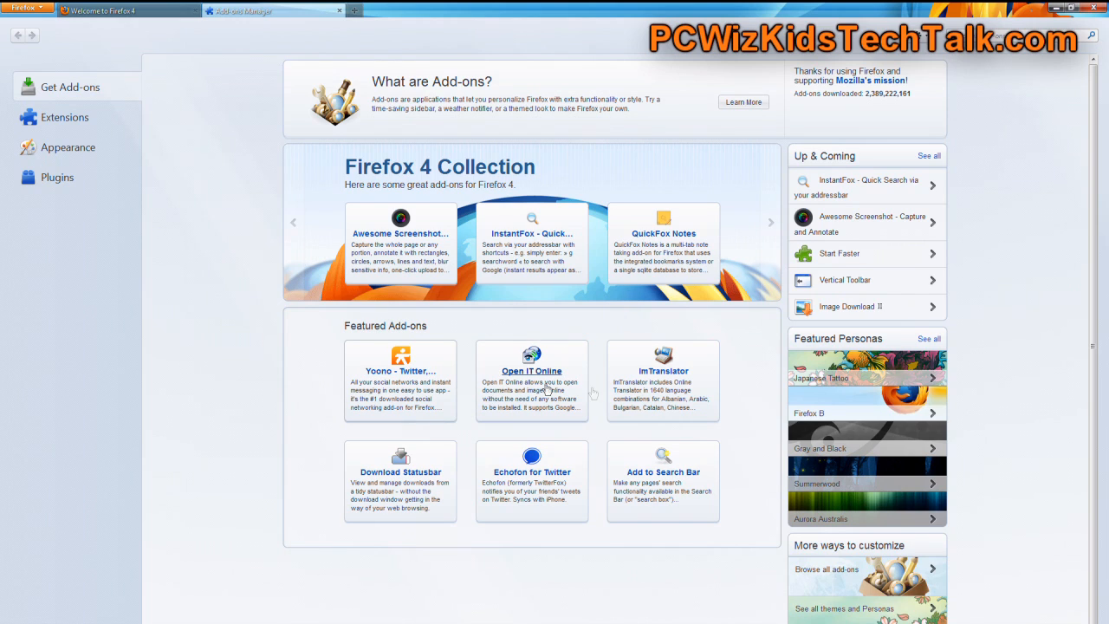
{"action": "mouse_move", "coordinate": [825, 187]}
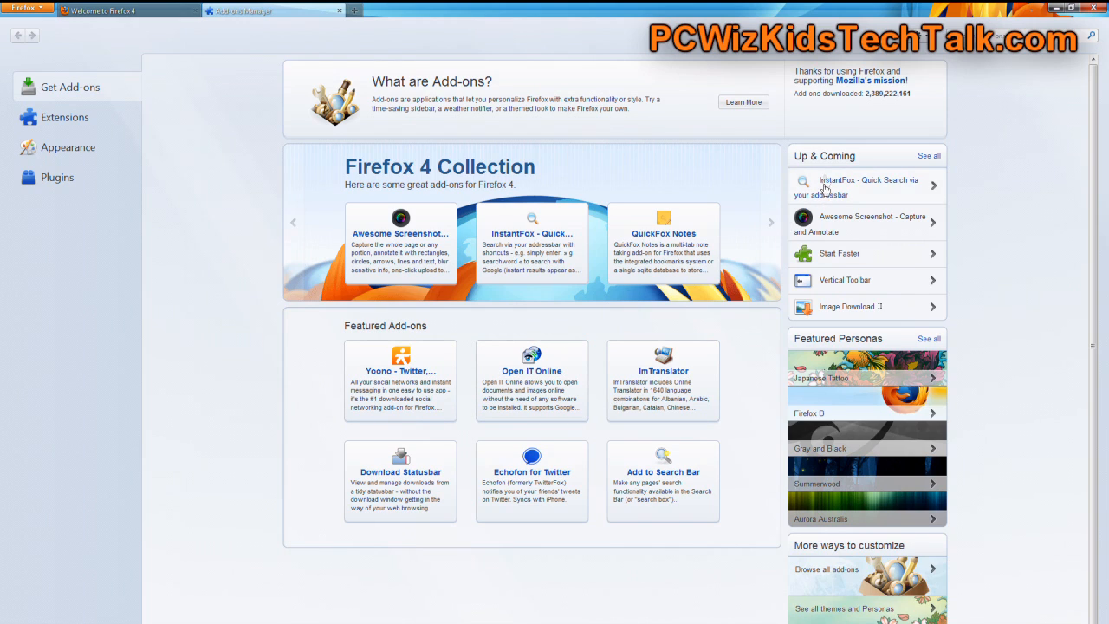
{"action": "mouse_move", "coordinate": [835, 309]}
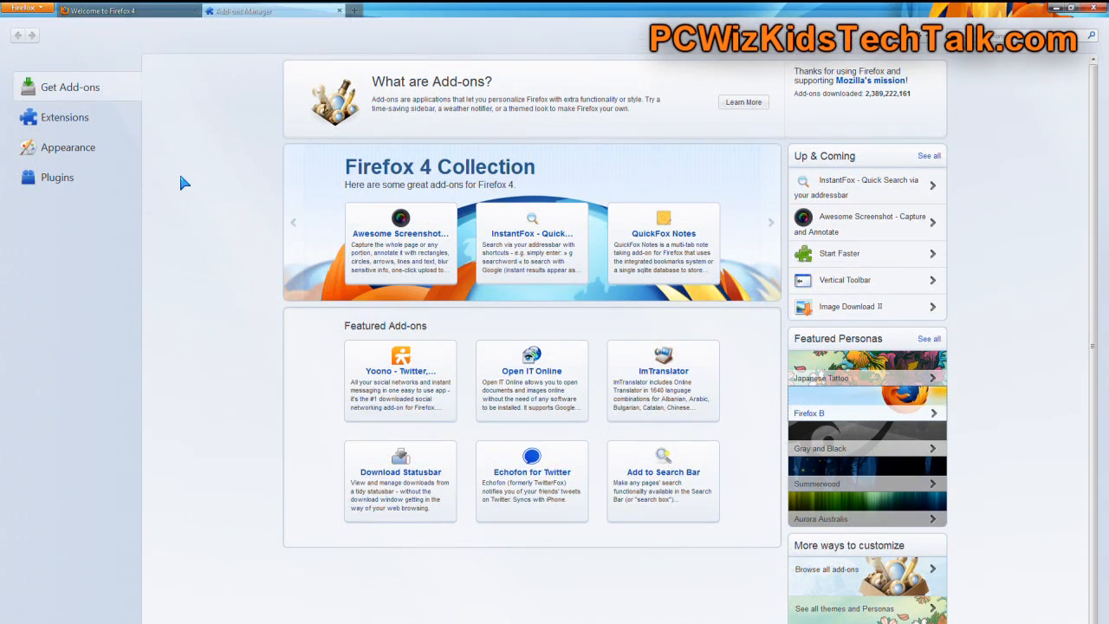
Browse installed extensions, the Furfox Tail Twister theme details and plugins, then return to Get Add-ons.
{"action": "left_click", "coordinate": [64, 118]}
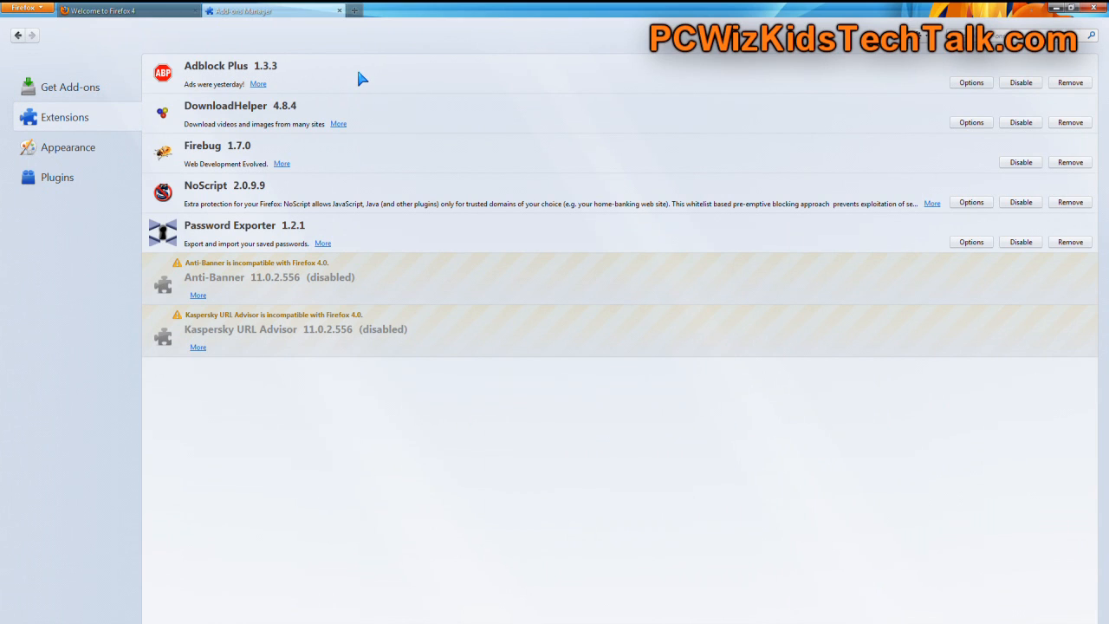
{"action": "mouse_move", "coordinate": [362, 318]}
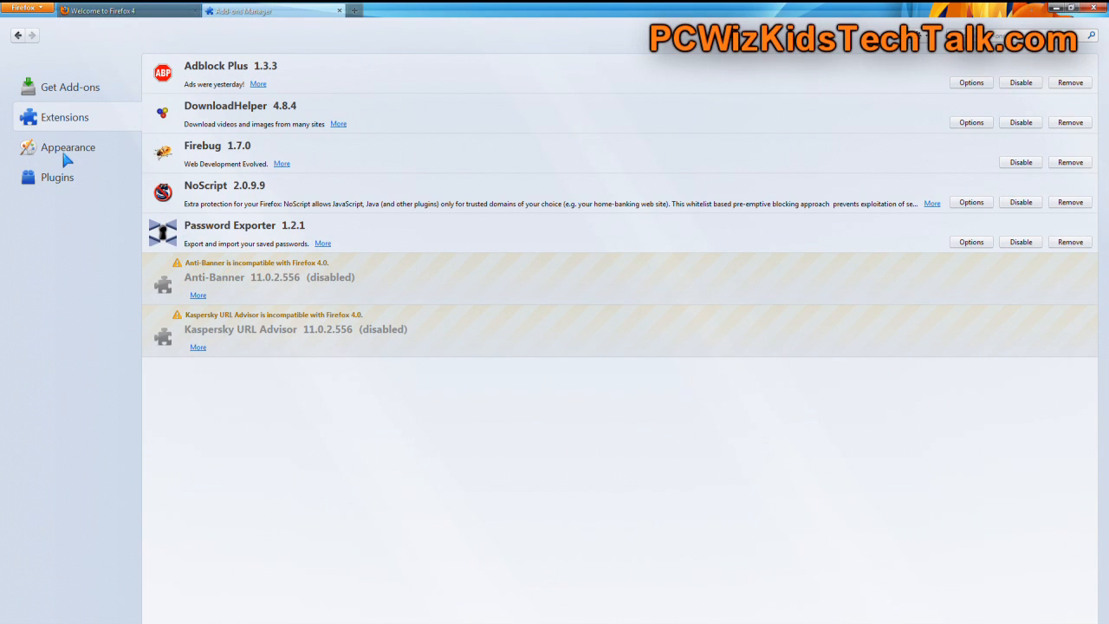
{"action": "left_click", "coordinate": [67, 147]}
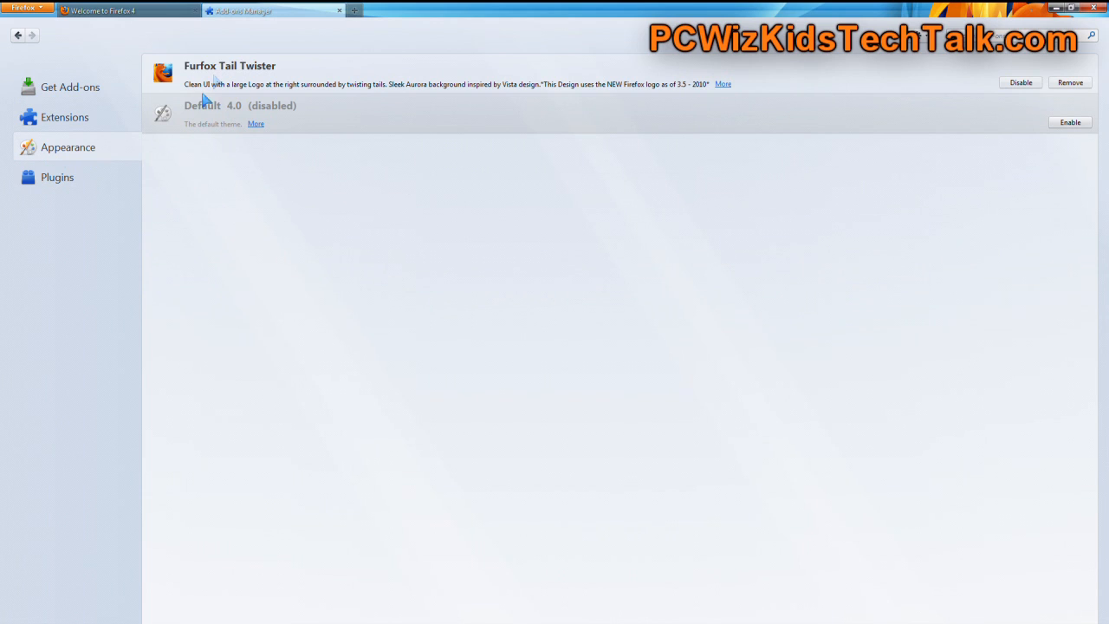
{"action": "mouse_move", "coordinate": [217, 80]}
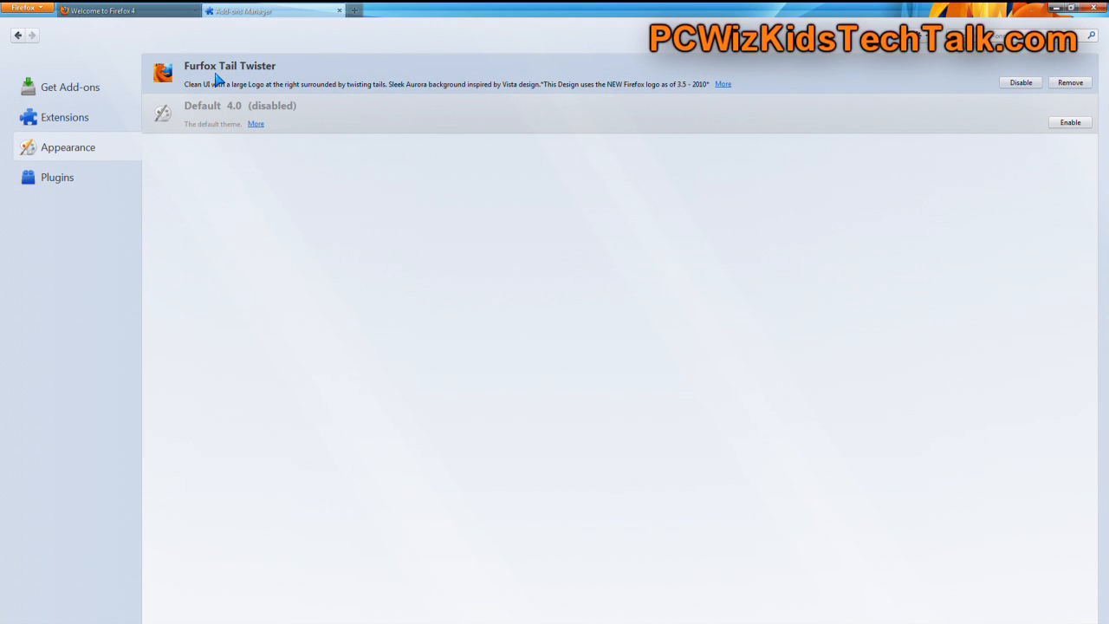
{"action": "left_click", "coordinate": [723, 83]}
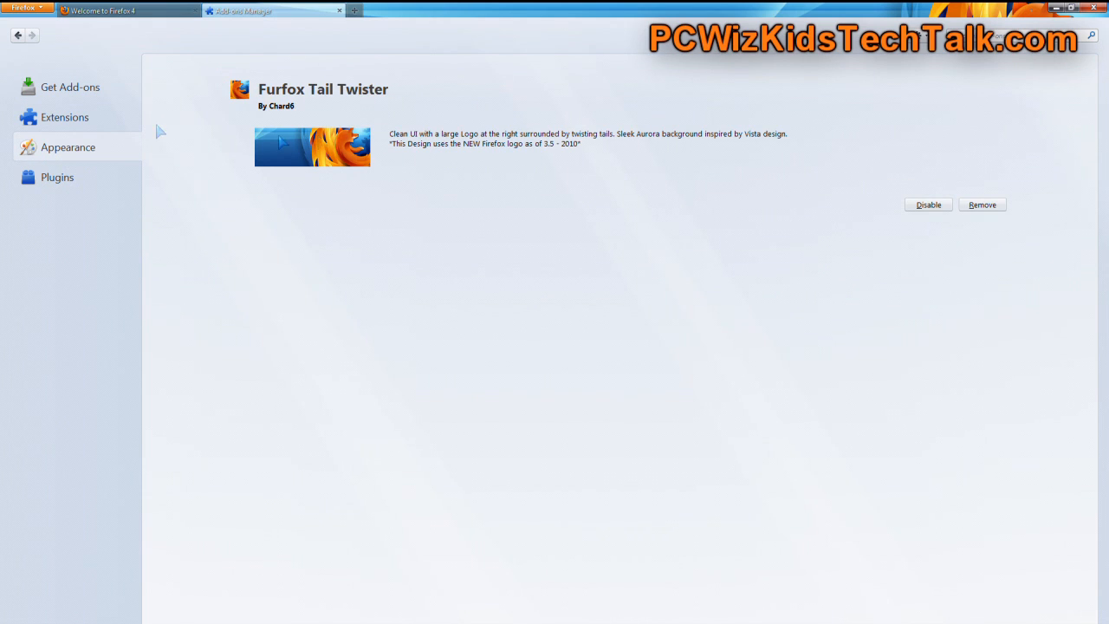
{"action": "left_click", "coordinate": [57, 177]}
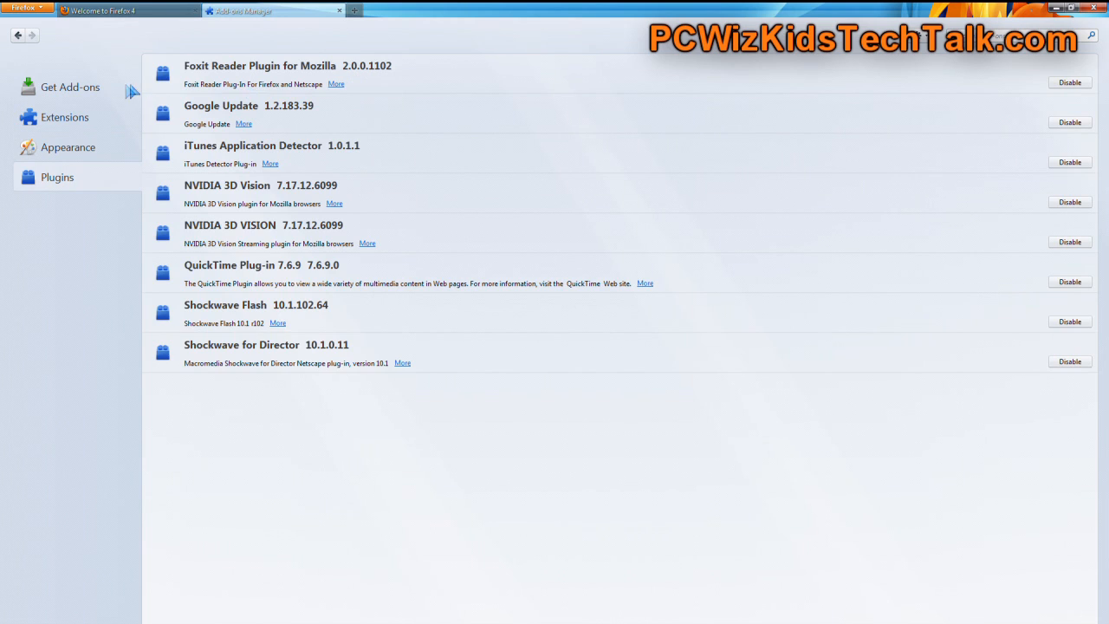
{"action": "left_click", "coordinate": [69, 87]}
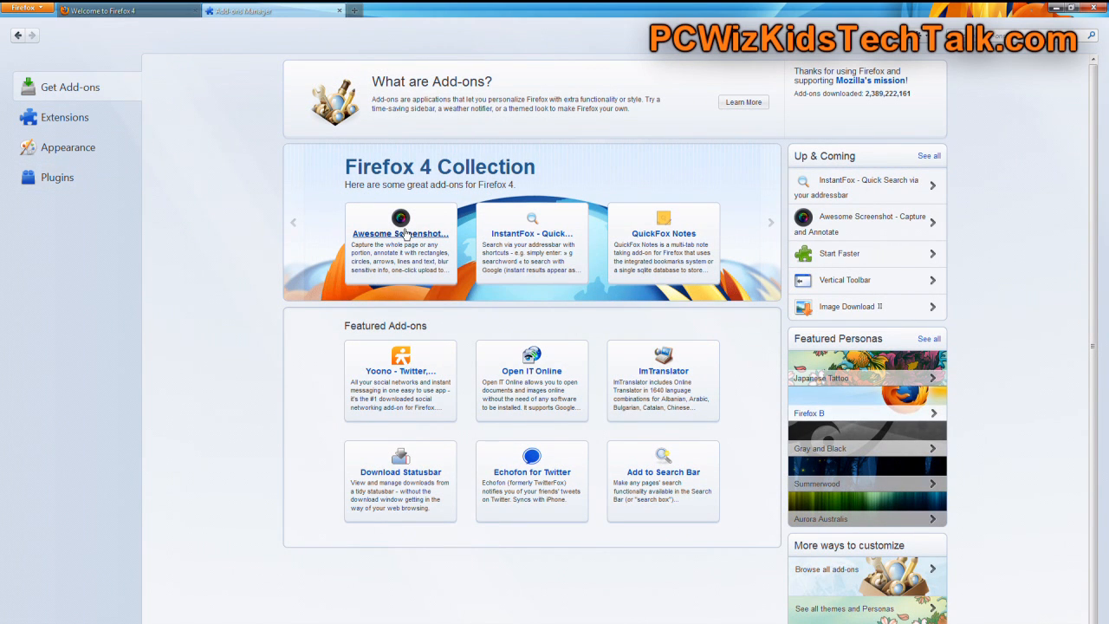
Install Awesome Screenshot - Capture and Annotate and dismiss the restart notification with Not Now.
{"action": "left_click", "coordinate": [398, 232]}
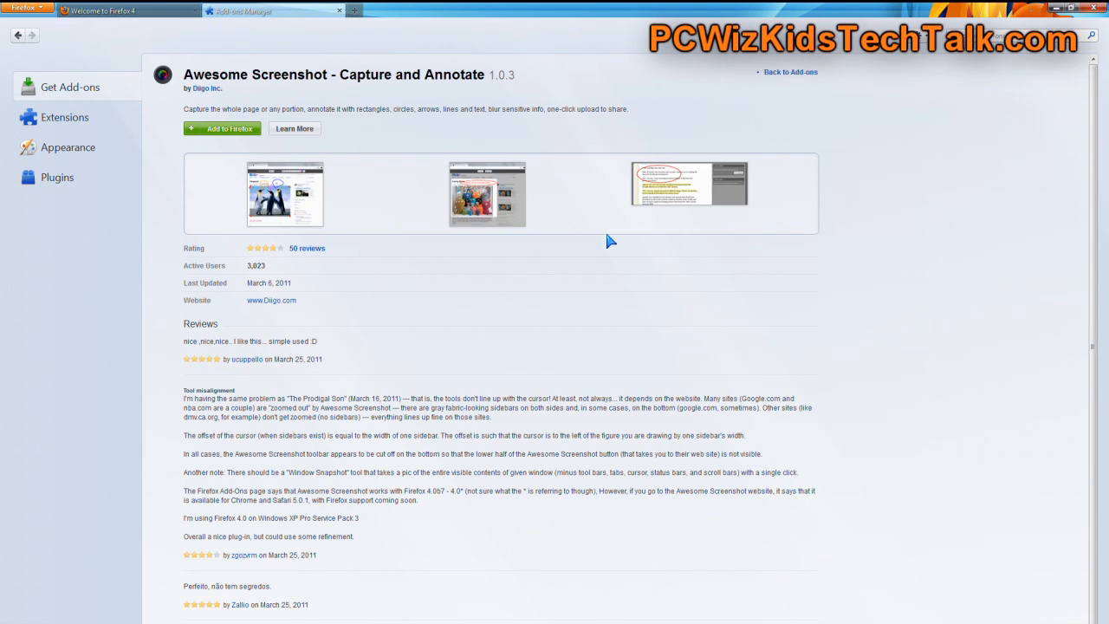
{"action": "mouse_move", "coordinate": [419, 236]}
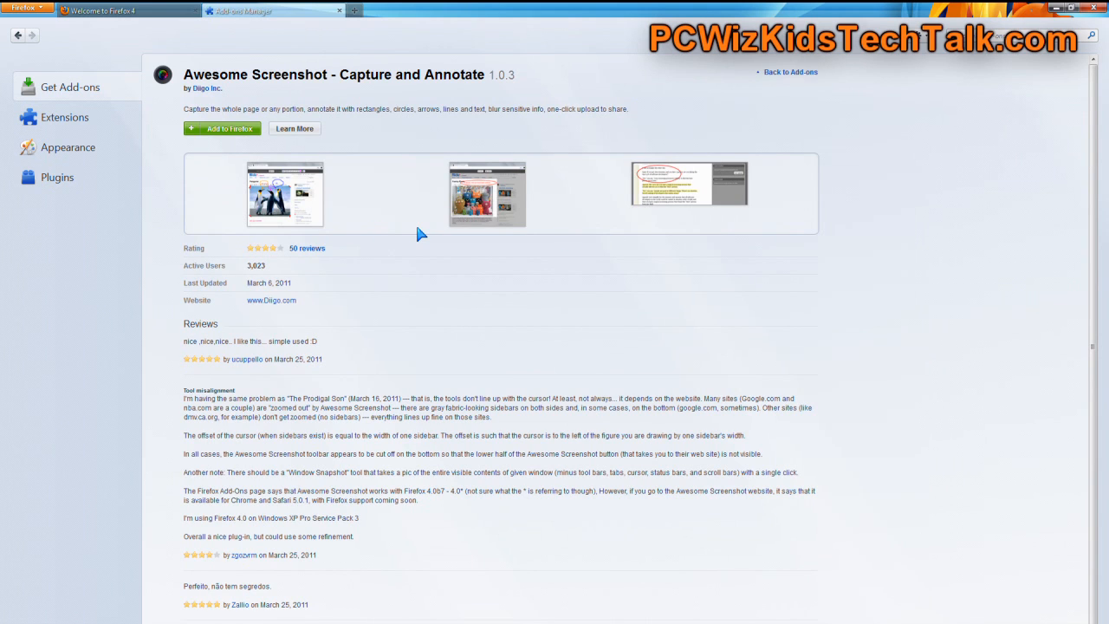
{"action": "mouse_move", "coordinate": [222, 129]}
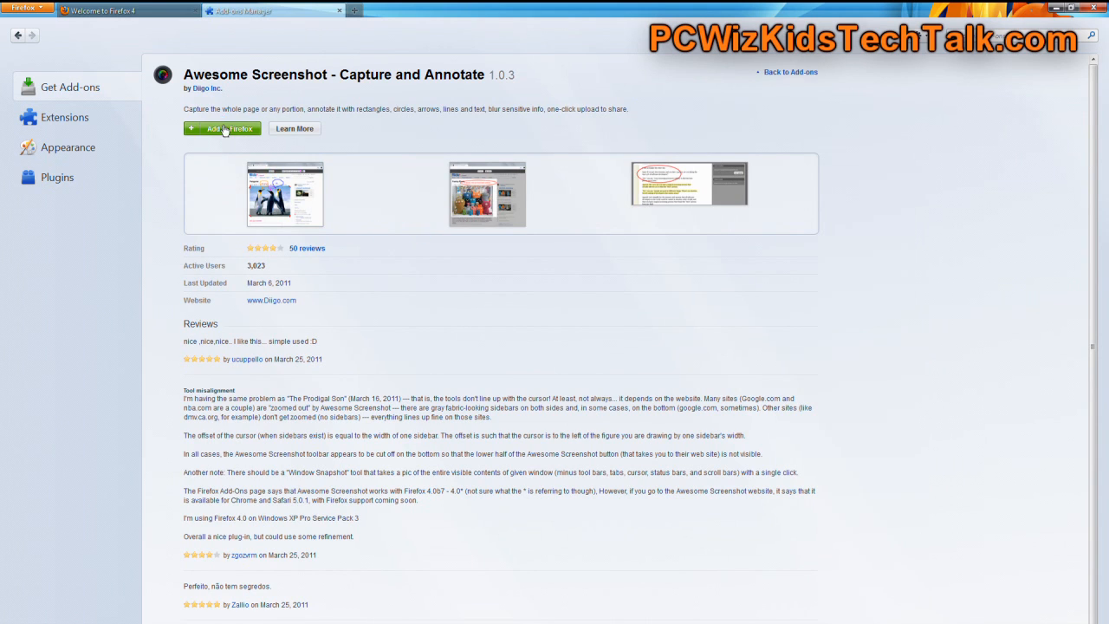
{"action": "left_click", "coordinate": [222, 129]}
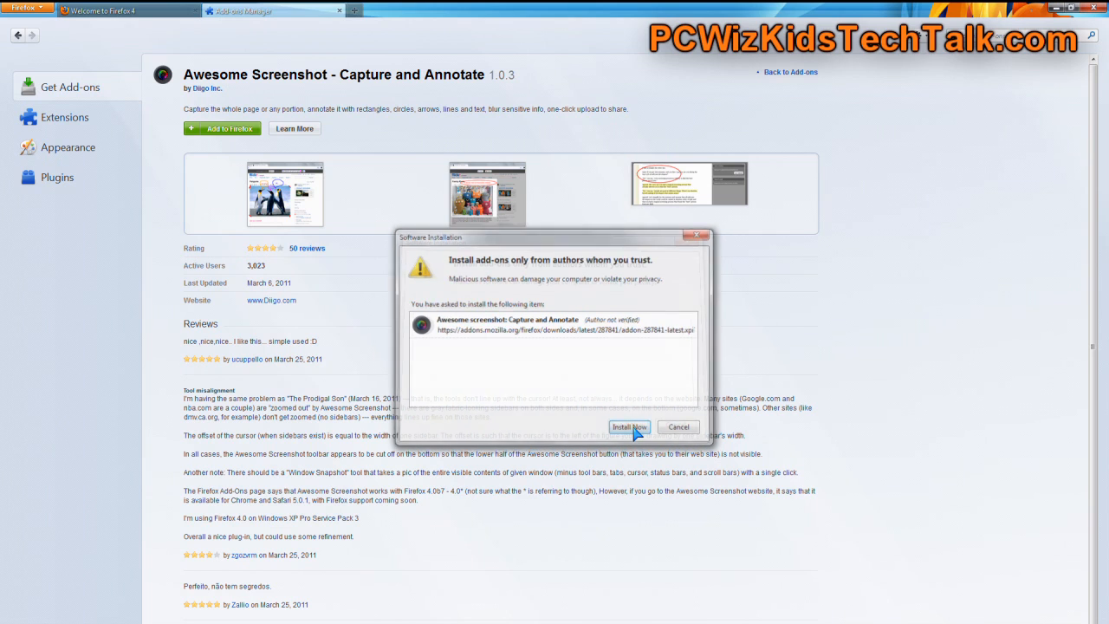
{"action": "left_click", "coordinate": [627, 426]}
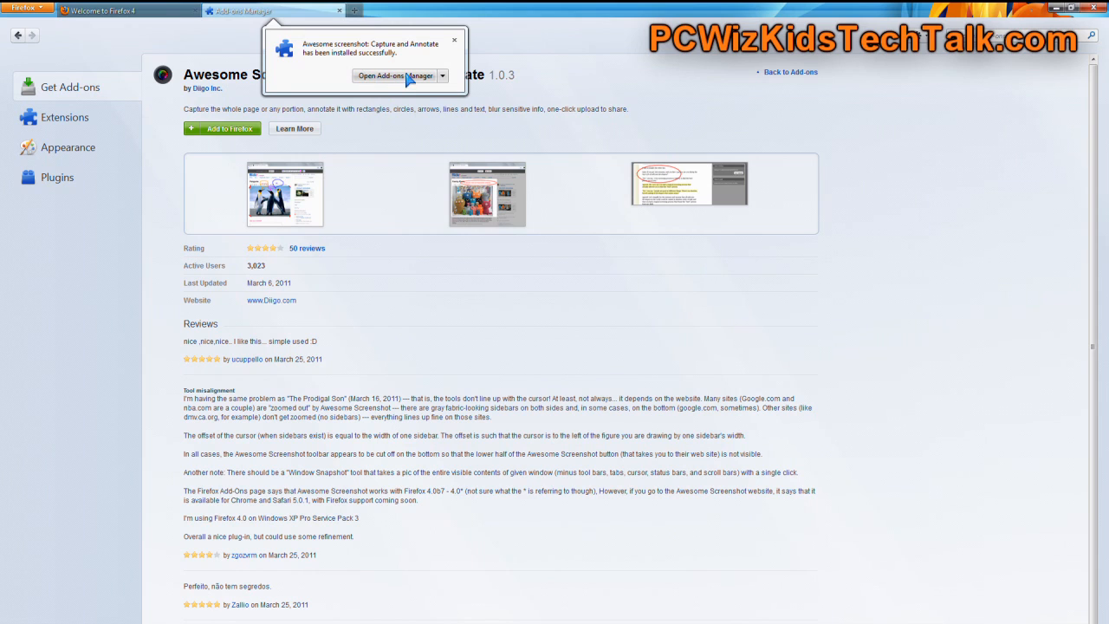
{"action": "left_click", "coordinate": [442, 76]}
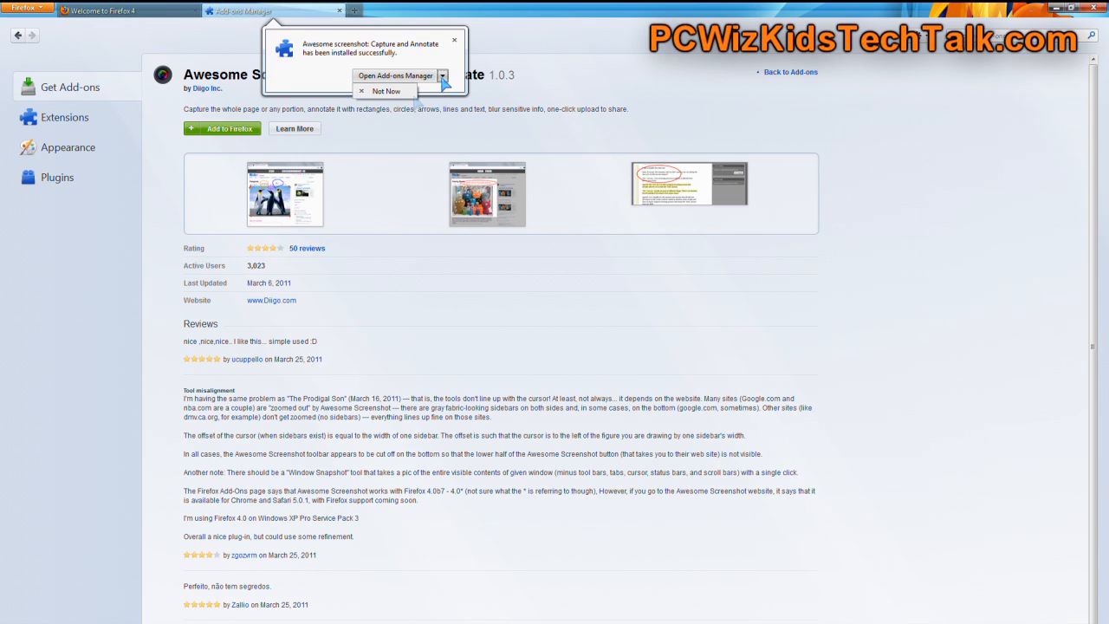
{"action": "left_click", "coordinate": [385, 90]}
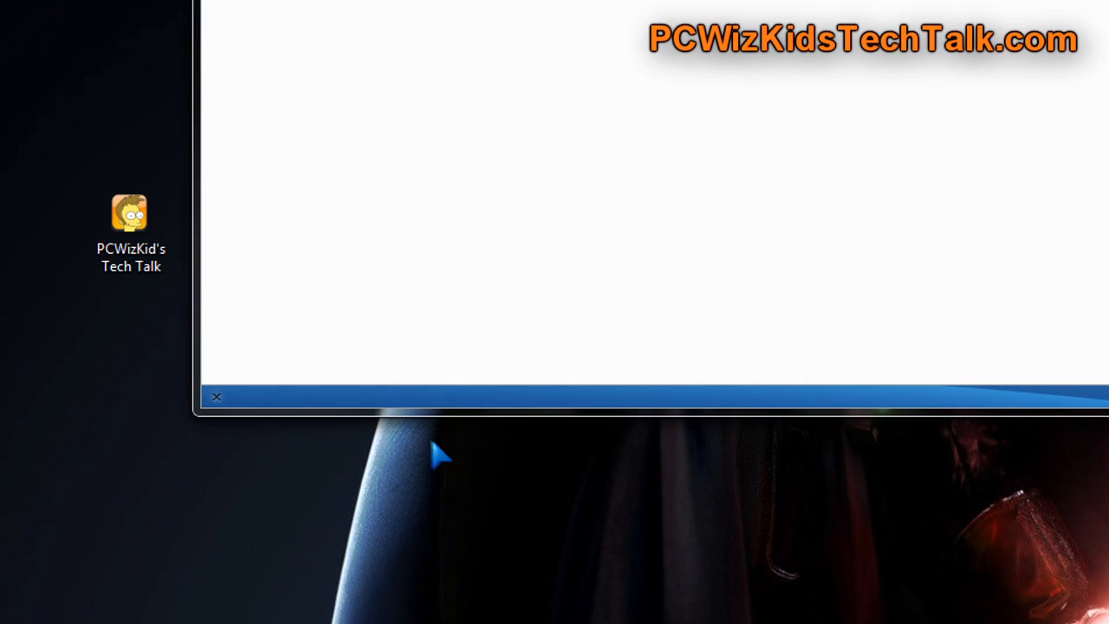
{"action": "mouse_move", "coordinate": [724, 378]}
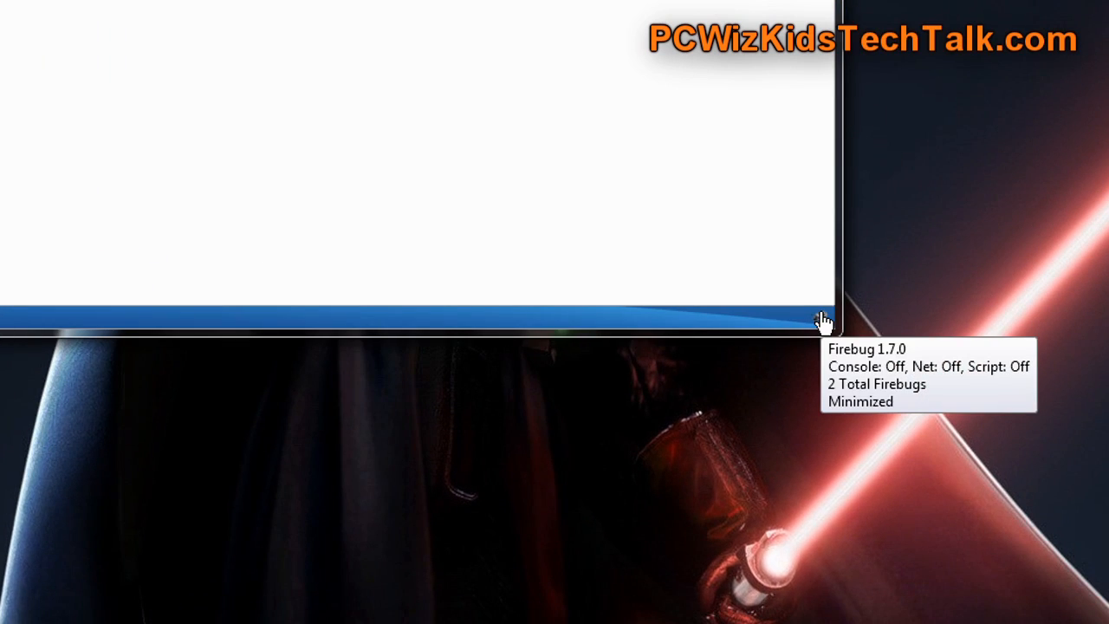
{"action": "mouse_move", "coordinate": [822, 330]}
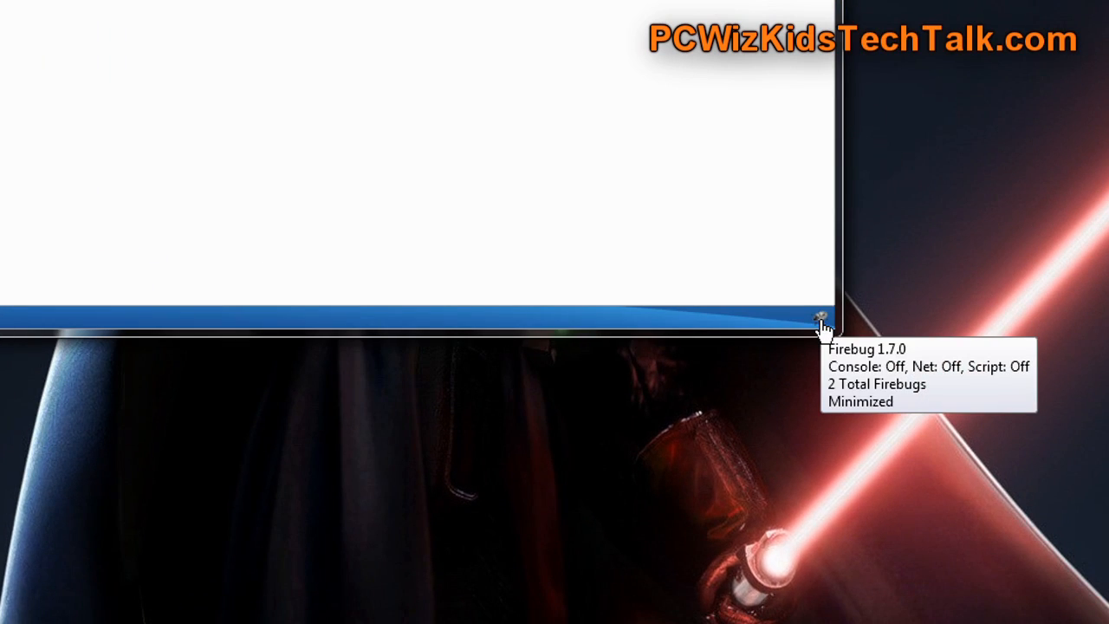
Open Firebug and view its CSS and Net panels.
{"action": "left_click", "coordinate": [821, 315]}
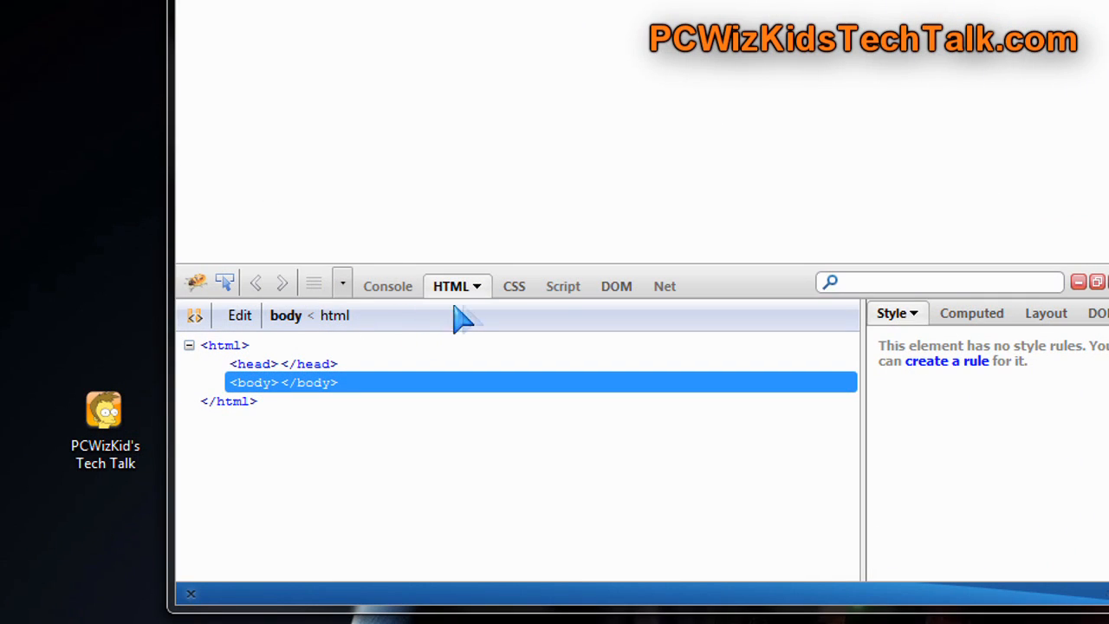
{"action": "left_click", "coordinate": [501, 286]}
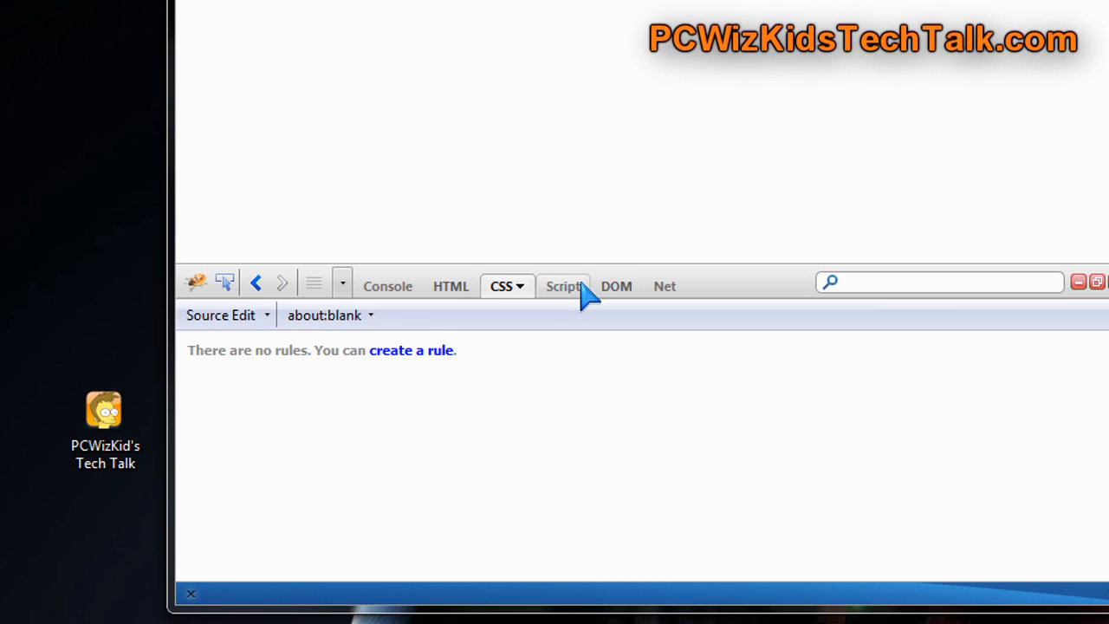
{"action": "left_click", "coordinate": [656, 286]}
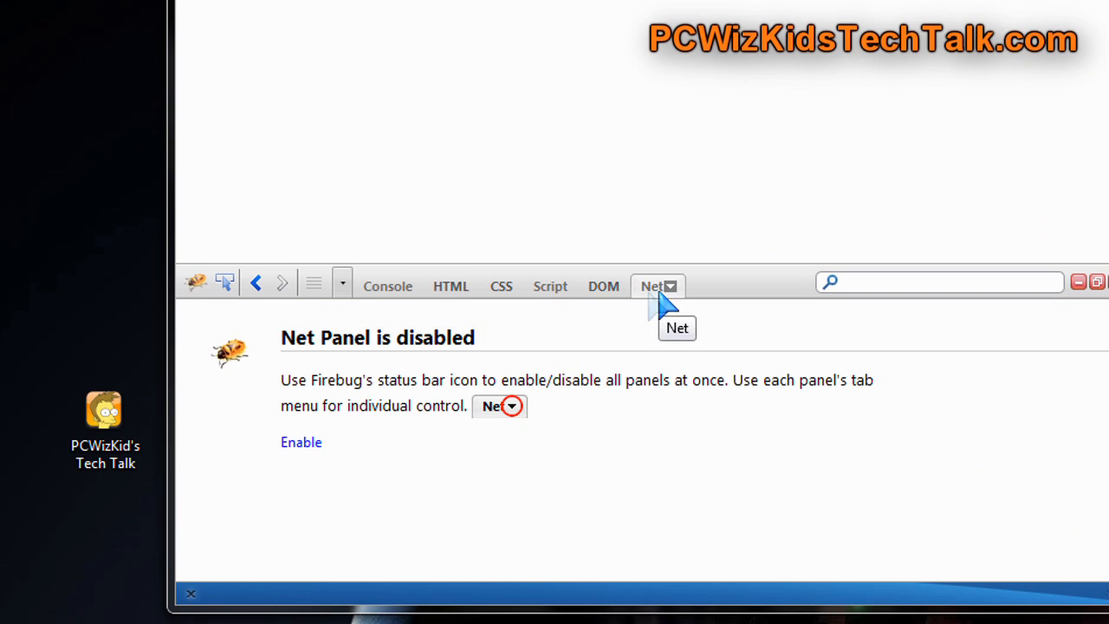
List Firebug's available panels, switch to the Console panel, then close Firebug.
{"action": "left_click", "coordinate": [343, 282]}
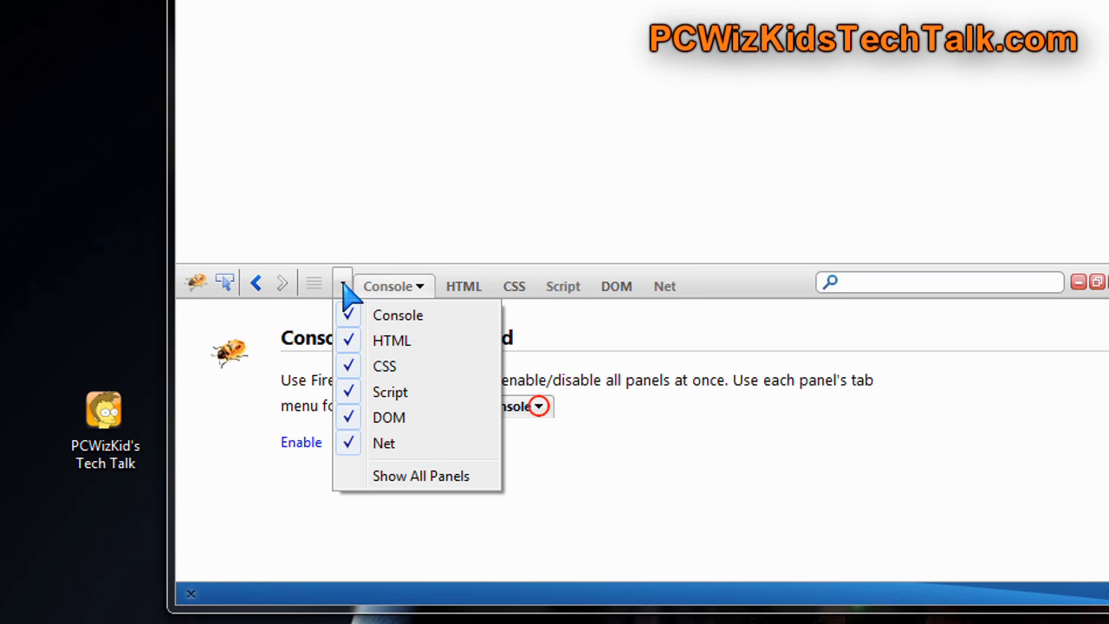
{"action": "left_click", "coordinate": [343, 282]}
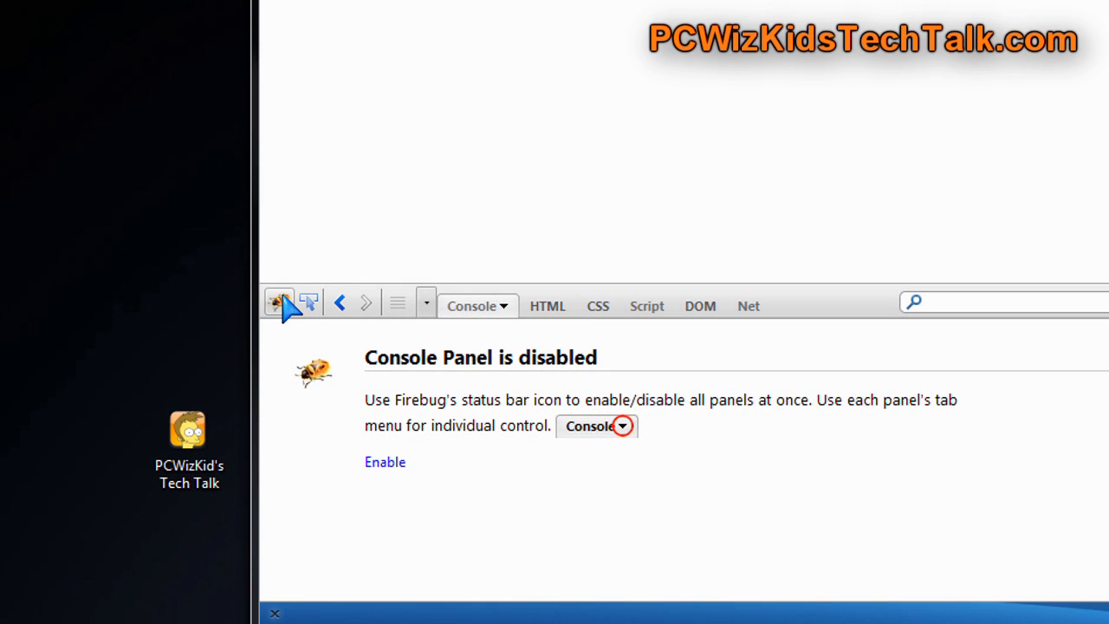
{"action": "mouse_move", "coordinate": [632, 329]}
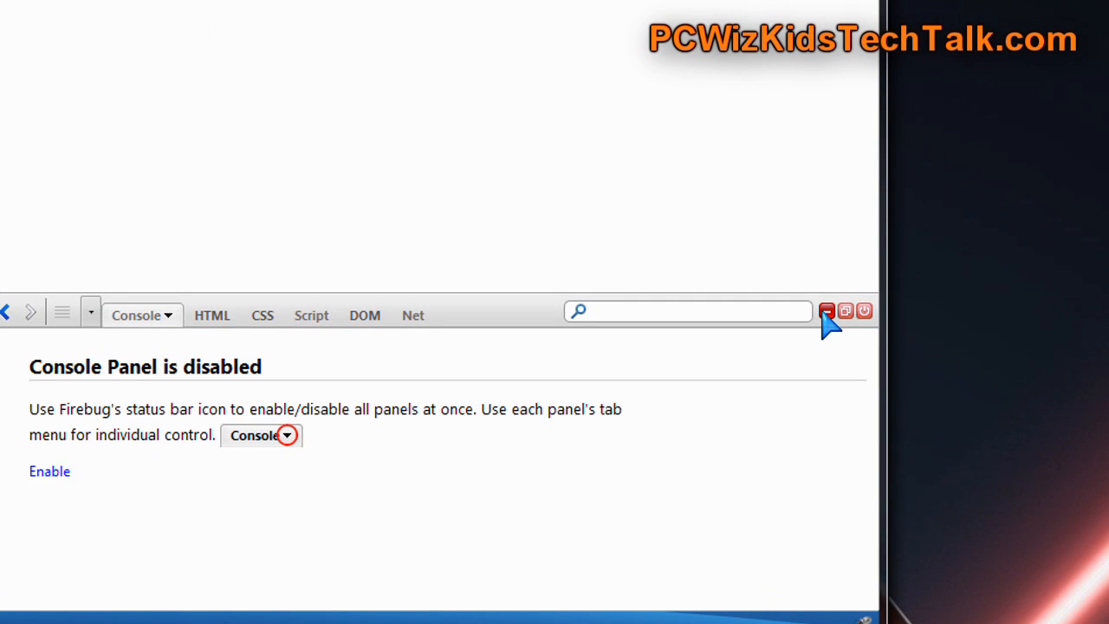
{"action": "left_click", "coordinate": [693, 142]}
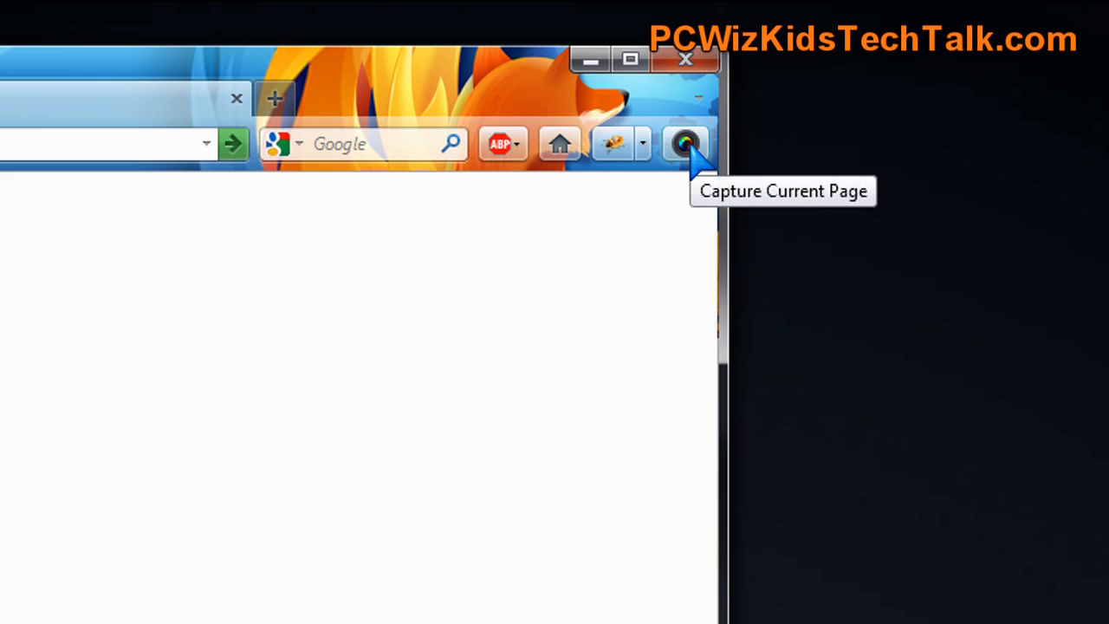
Capture a screenshot of the current page with the Awesome Screenshot button.
{"action": "left_click", "coordinate": [686, 144]}
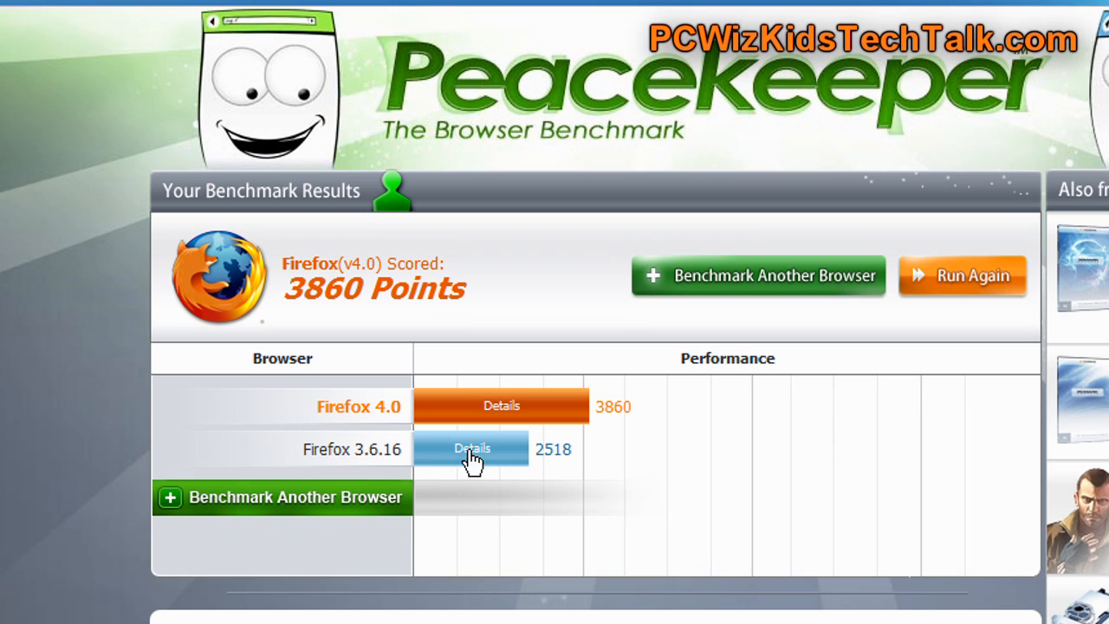
{"action": "mouse_move", "coordinate": [392, 471]}
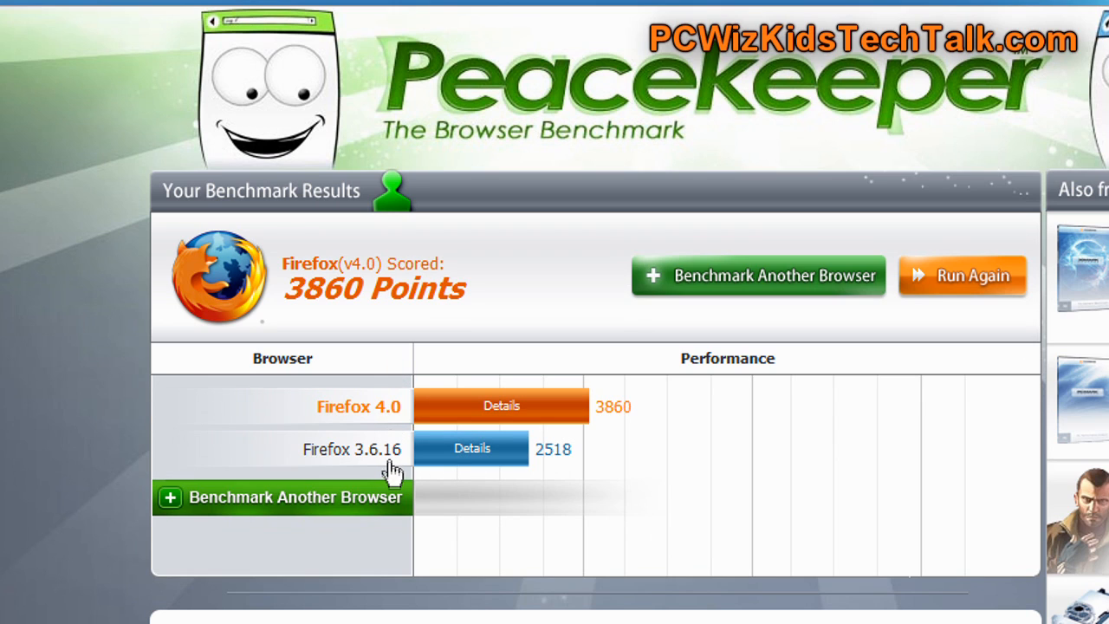
{"action": "mouse_move", "coordinate": [586, 407]}
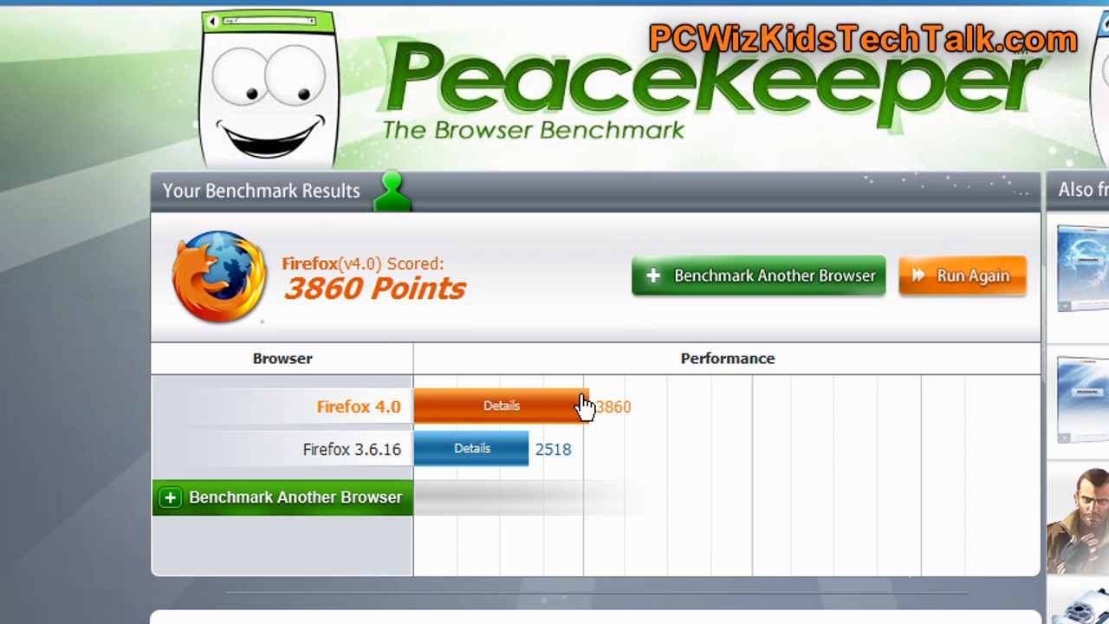
{"action": "mouse_move", "coordinate": [598, 286]}
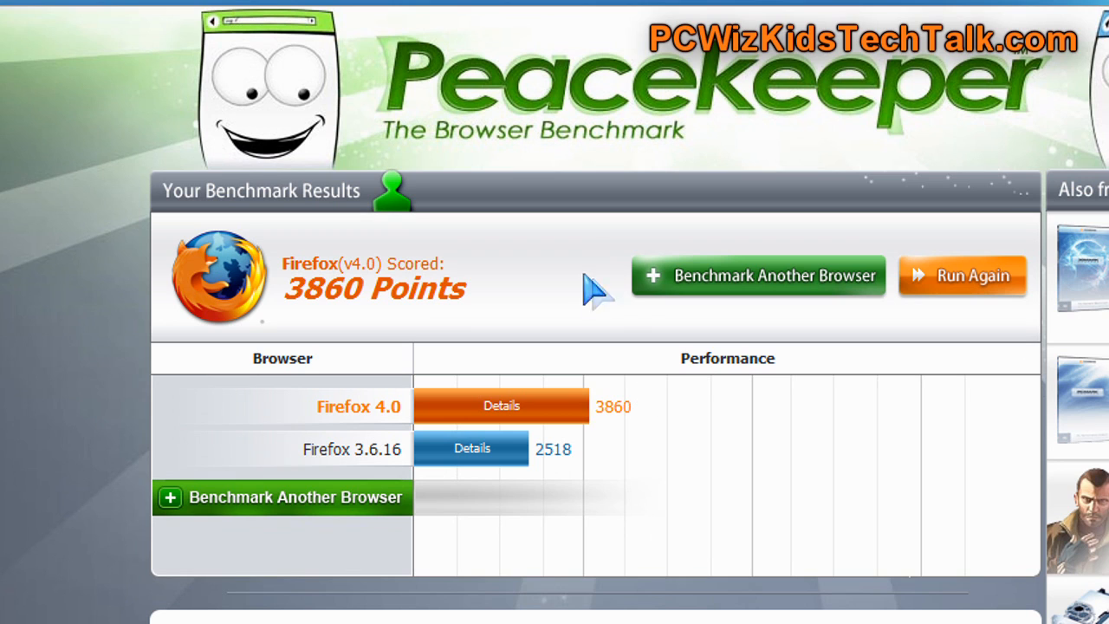
{"action": "mouse_move", "coordinate": [570, 331]}
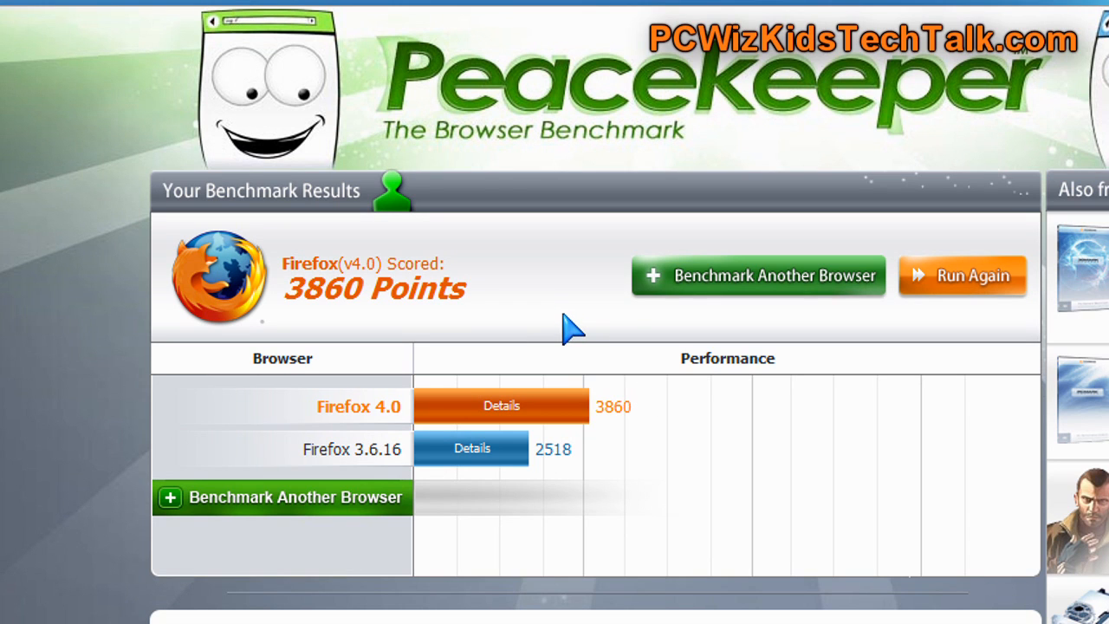